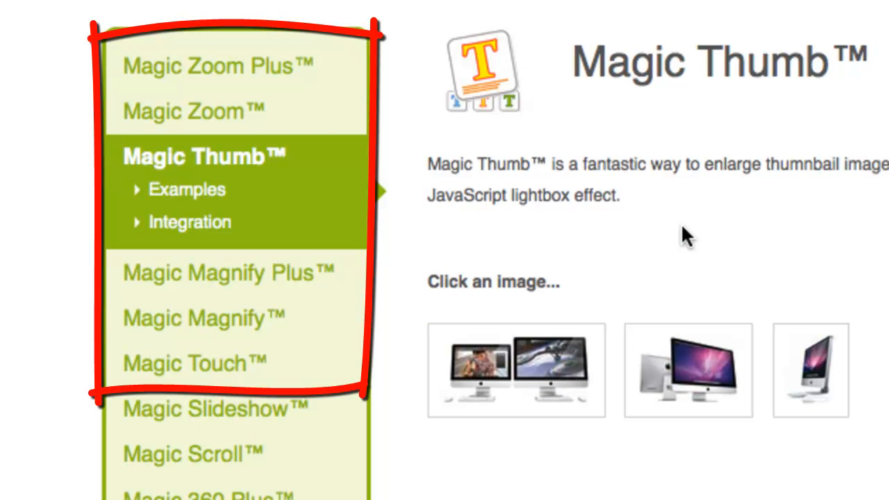
{"action": "mouse_move", "coordinate": [729, 212]}
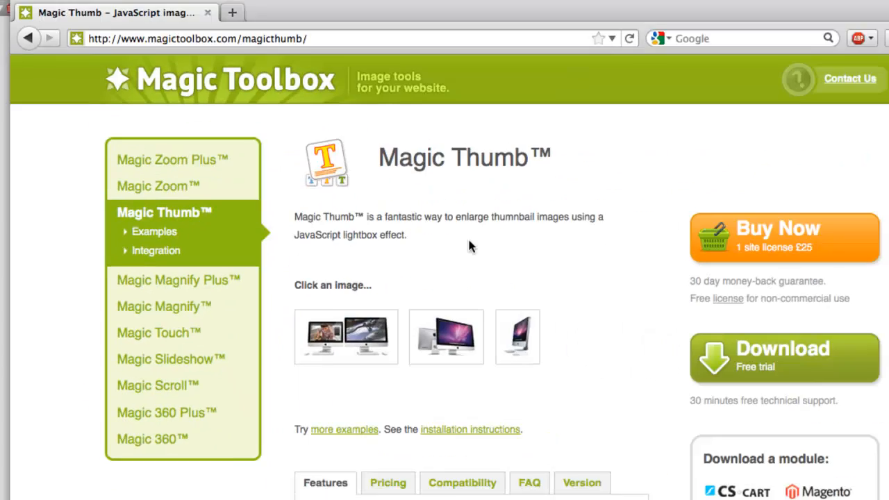
- Try the Magic Thumb demo by enlarging and closing two iMac thumbnails
{"action": "left_click", "coordinate": [446, 338]}
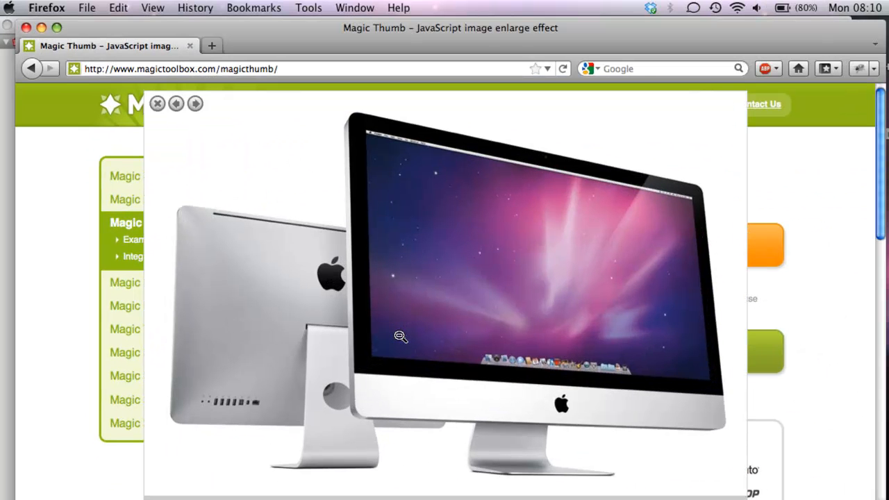
{"action": "left_click", "coordinate": [158, 102]}
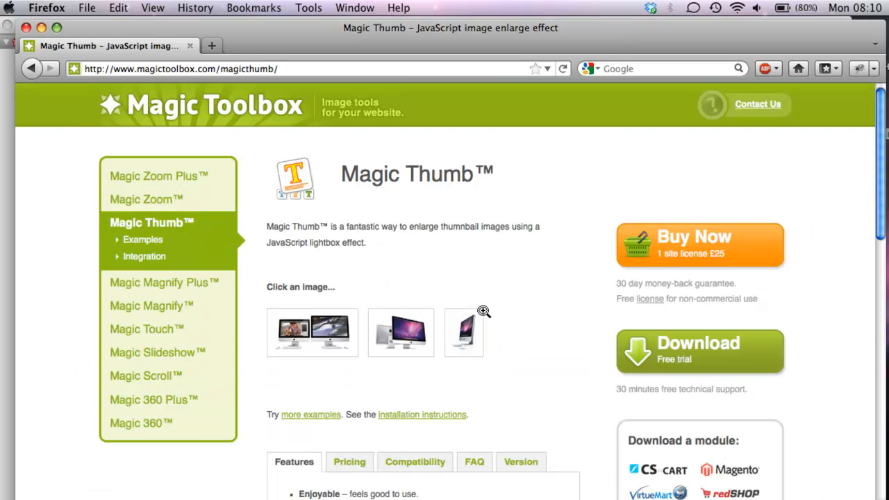
{"action": "left_click", "coordinate": [464, 332]}
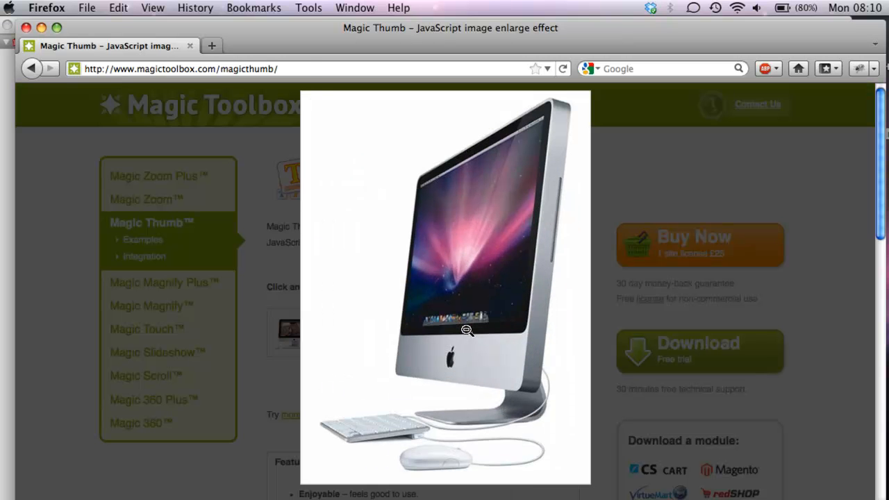
{"action": "left_click", "coordinate": [467, 331]}
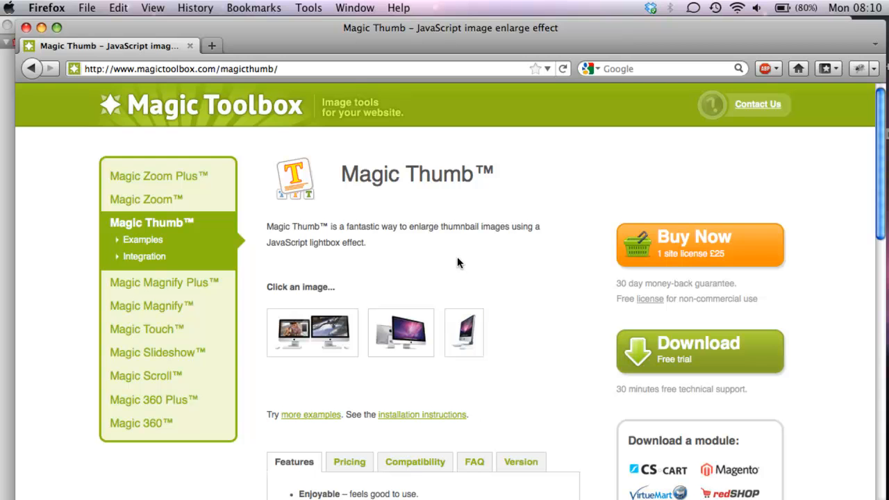
{"action": "mouse_move", "coordinate": [600, 356]}
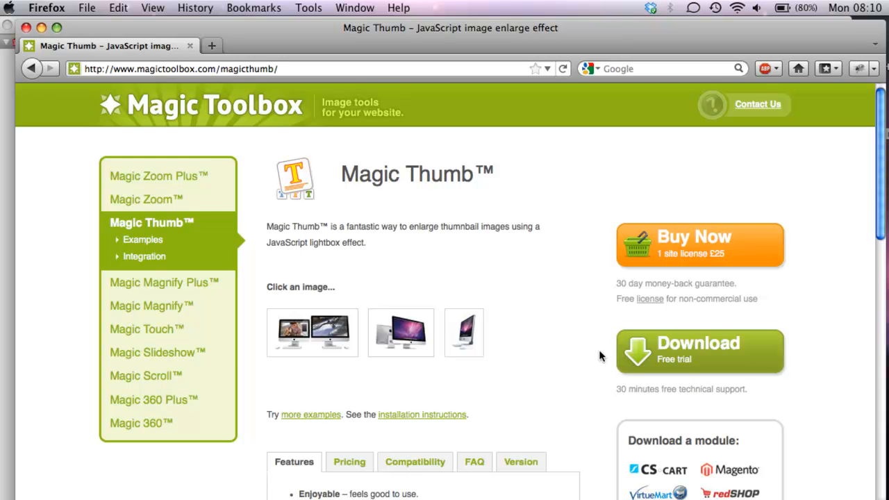
- Download the magicthumb-trial.zip free trial and dismiss the Downloads window
{"action": "left_click", "coordinate": [697, 350]}
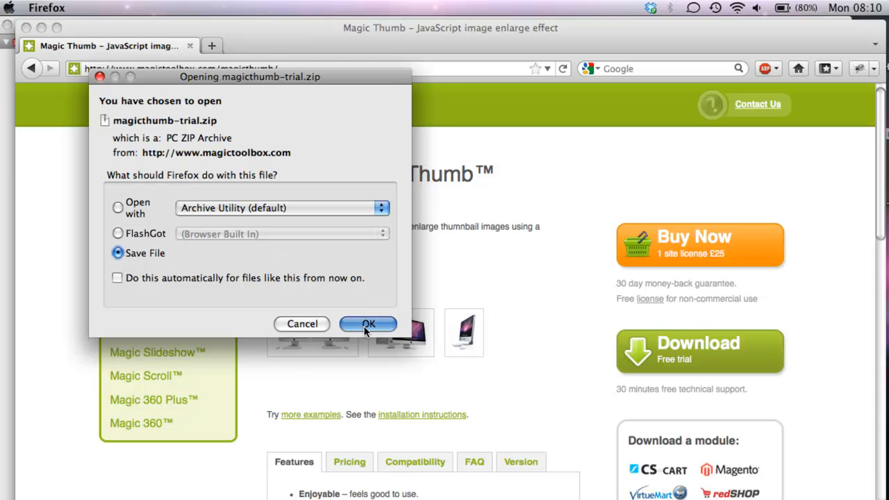
{"action": "left_click", "coordinate": [366, 325]}
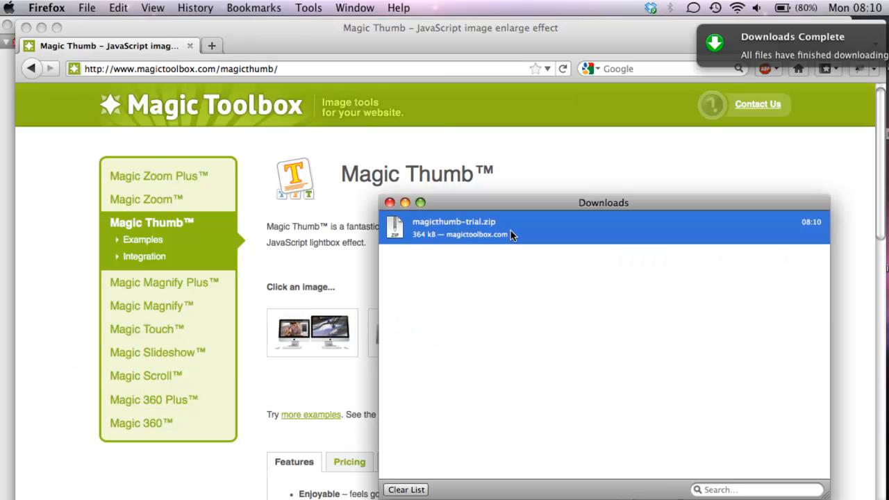
{"action": "mouse_move", "coordinate": [495, 236]}
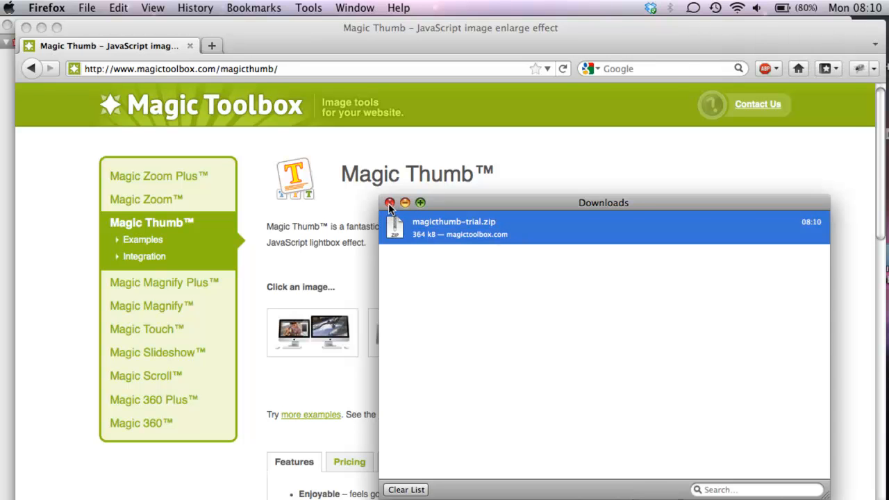
{"action": "left_click", "coordinate": [390, 203]}
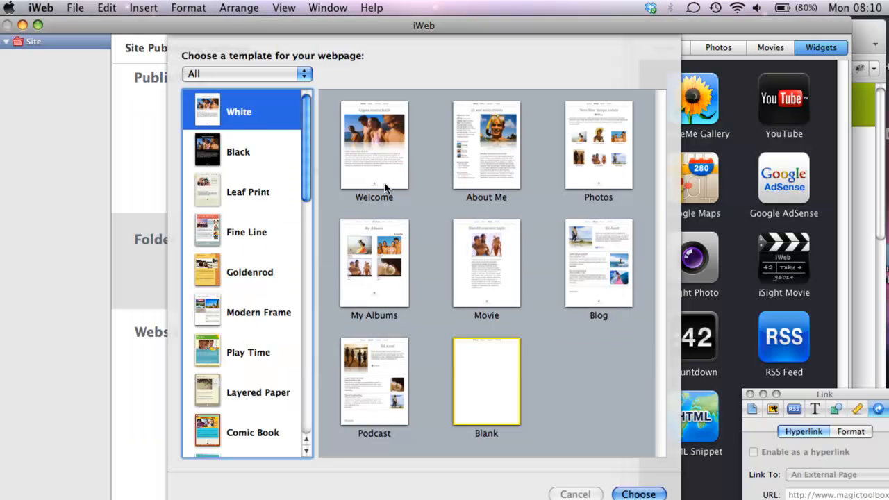
{"action": "mouse_move", "coordinate": [486, 386]}
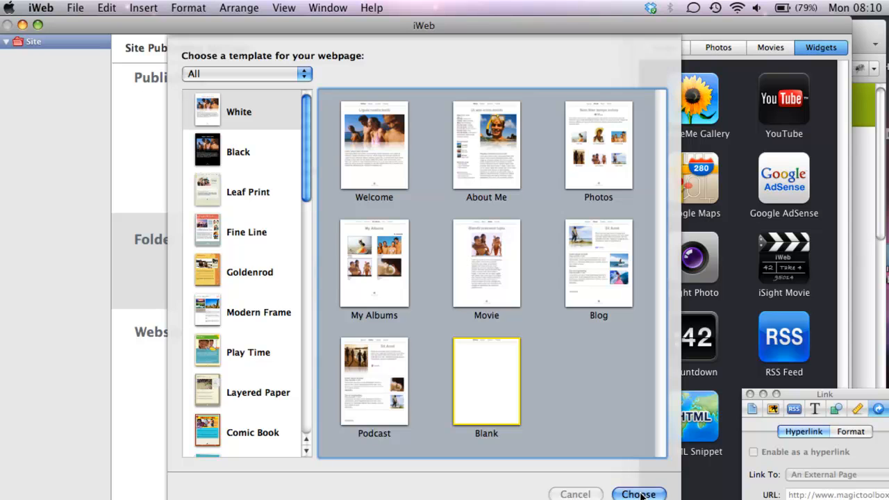
- Create a page from the Blank template and review the site's local-folder publishing settings
{"action": "left_click", "coordinate": [638, 495]}
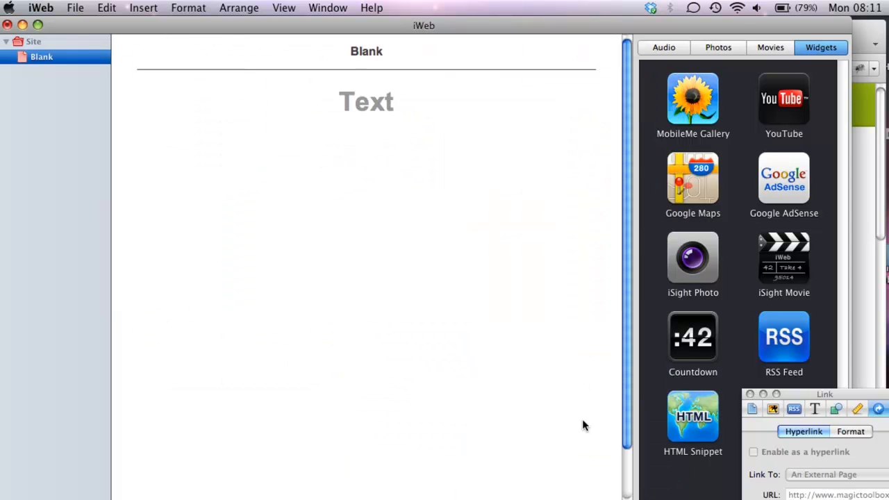
{"action": "left_click", "coordinate": [34, 41]}
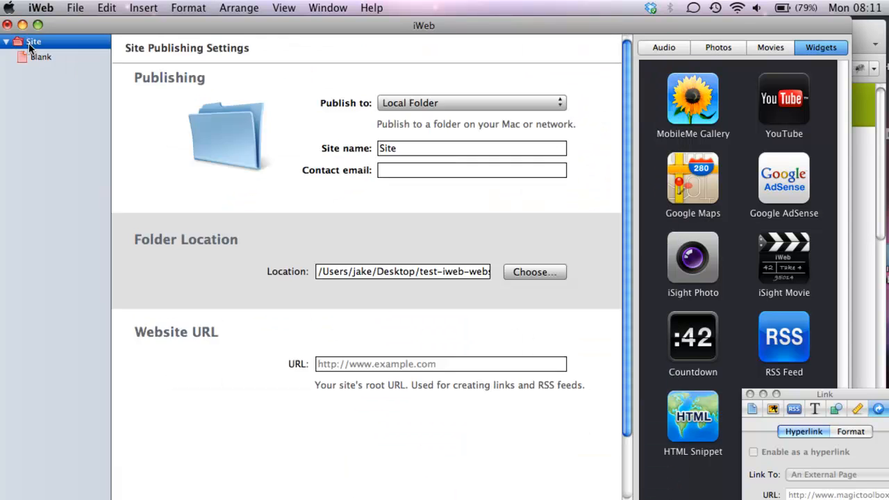
{"action": "left_click", "coordinate": [403, 271]}
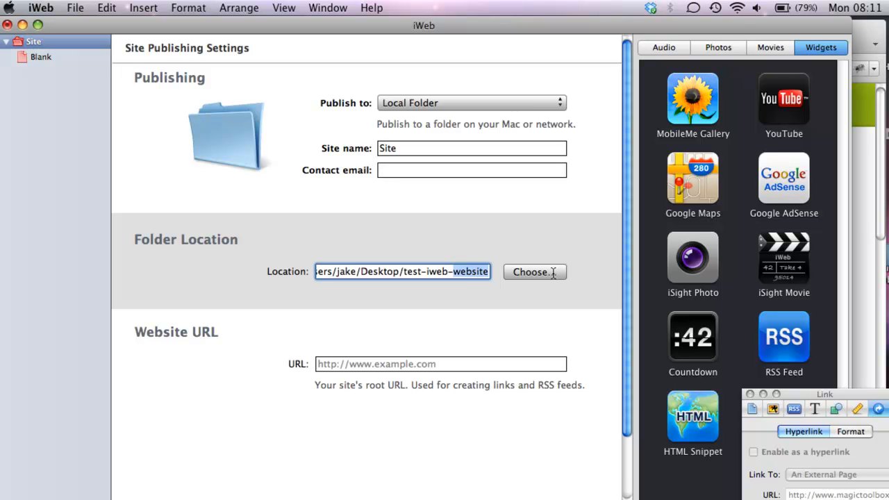
{"action": "left_click", "coordinate": [42, 56]}
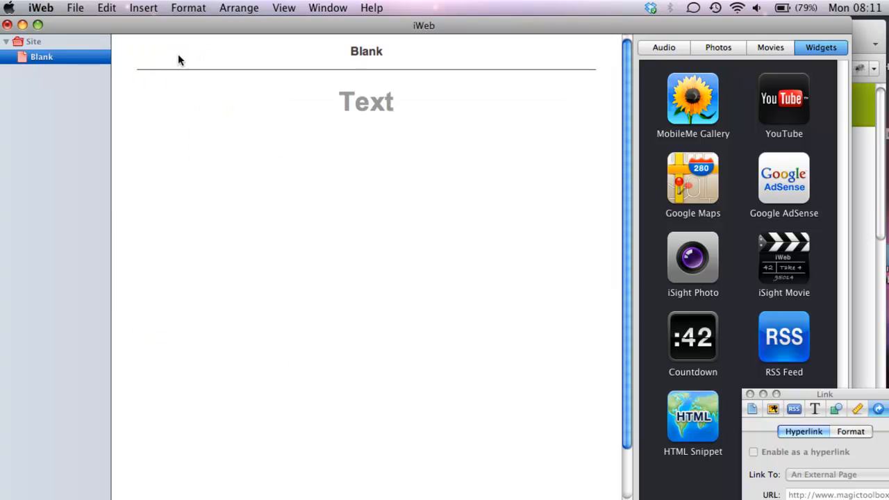
- Replace the placeholder heading with "This is a Magic Thumb test"
{"action": "double_click", "coordinate": [366, 101]}
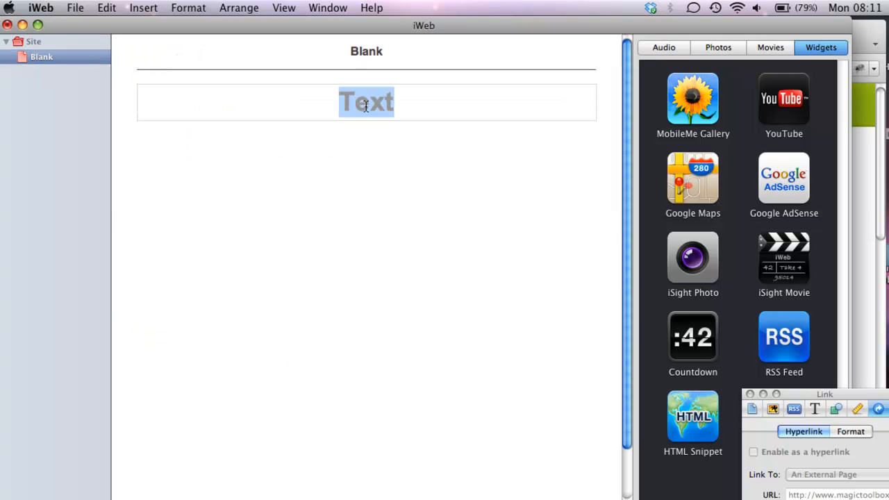
{"action": "type", "text": "This i"}
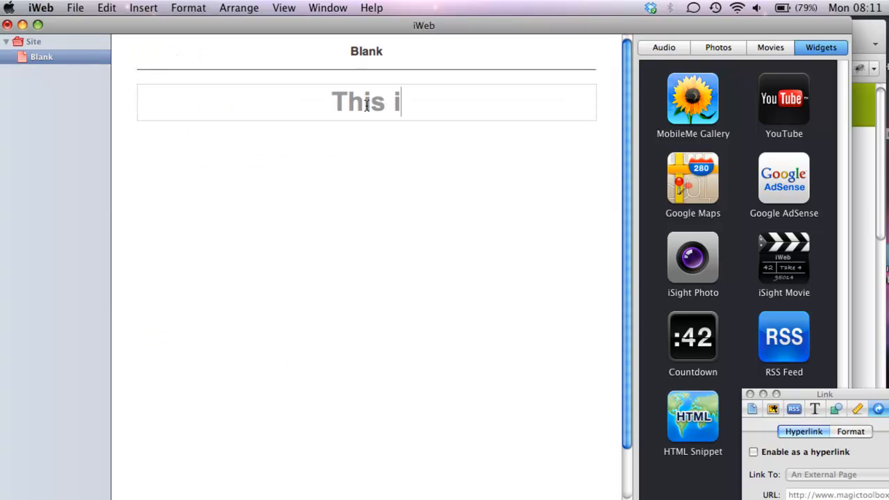
{"action": "type", "text": "s a Magic Thumb tex"}
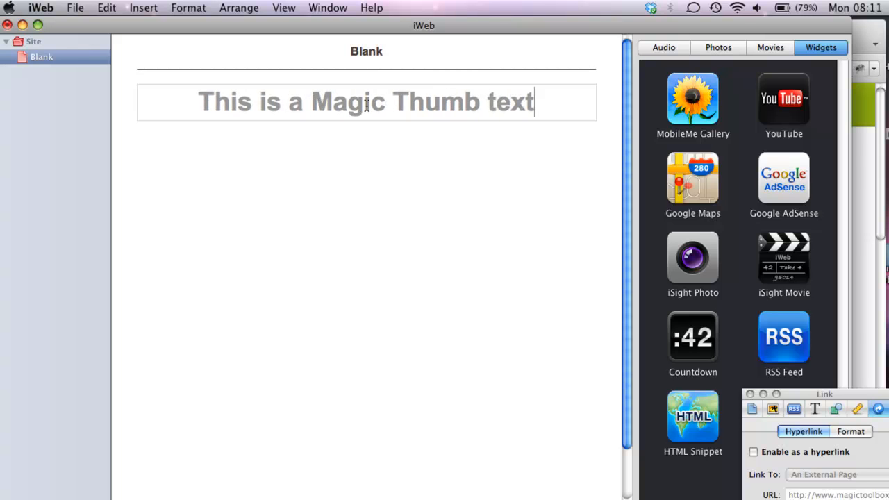
{"action": "type", "text": "test"}
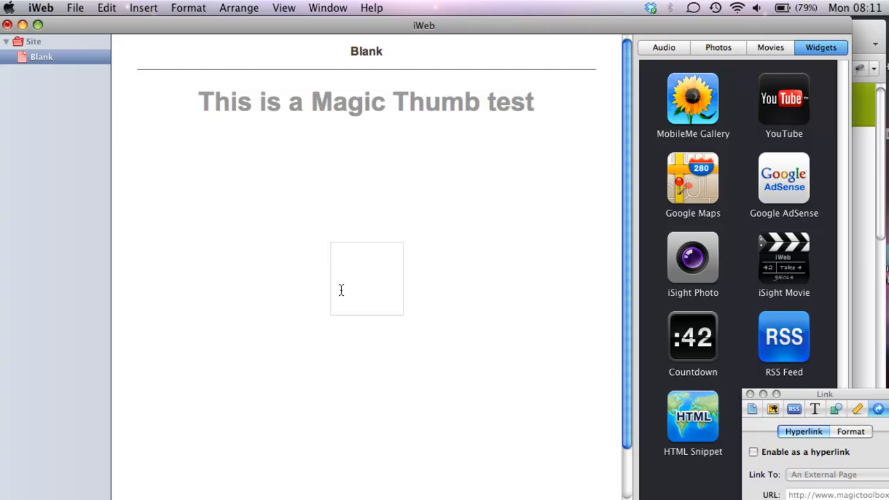
- Add a text box reading "Here is some more text about the product!"
{"action": "type", "text": "Here is some"}
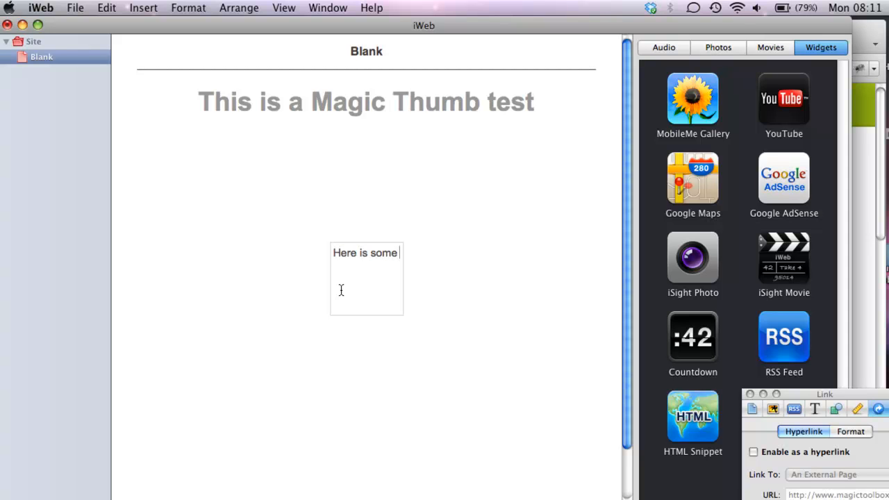
{"action": "type", "text": "more text about te"}
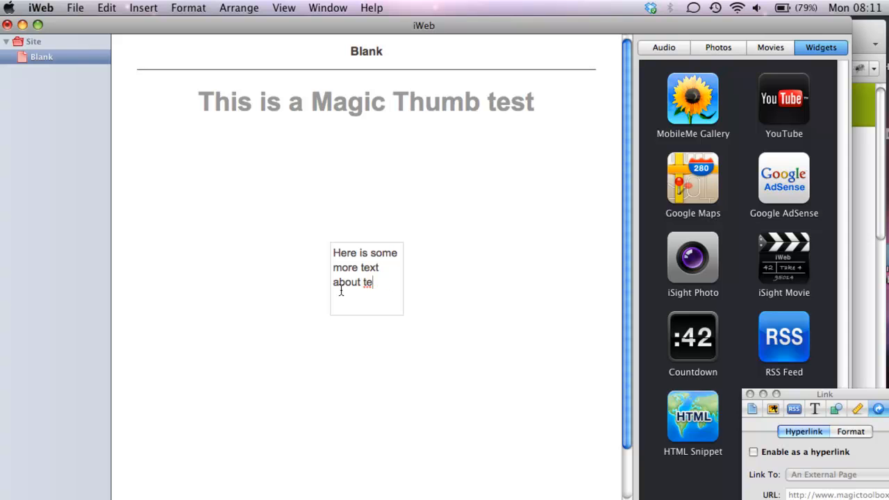
{"action": "type", "text": "the product!"}
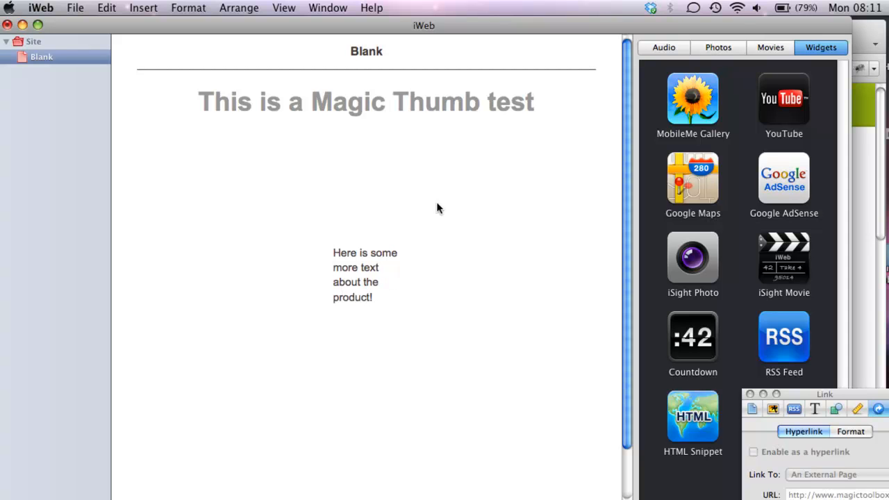
{"action": "mouse_move", "coordinate": [314, 178]}
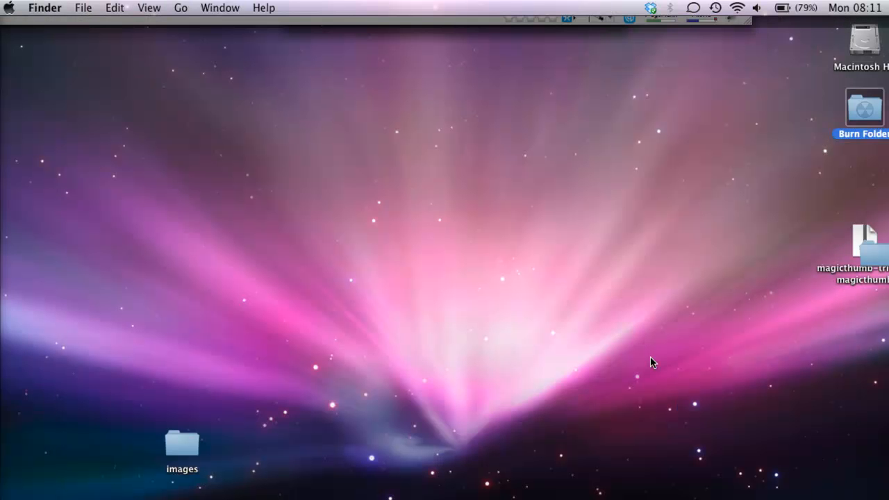
- Copy the magicthumb folder out of the trial archive onto the Desktop below the images folder
{"action": "left_click_drag", "start_coordinate": [182, 441], "coordinate": [422, 264]}
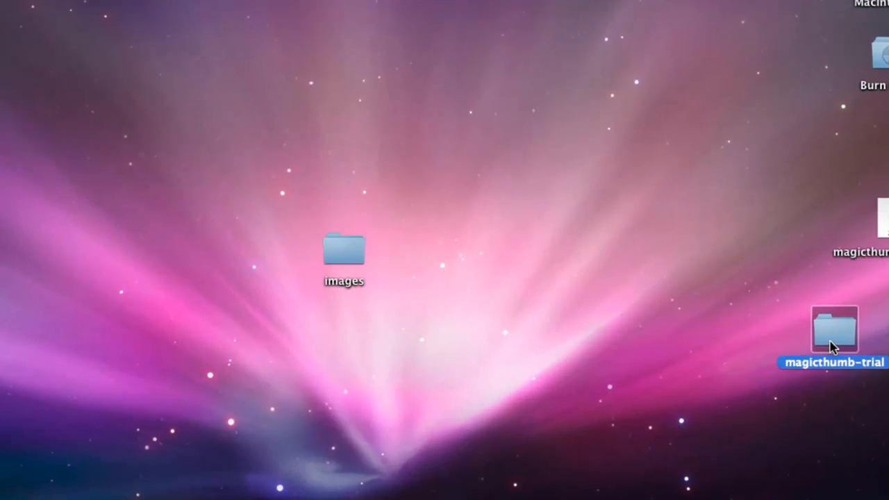
{"action": "double_click", "coordinate": [834, 328]}
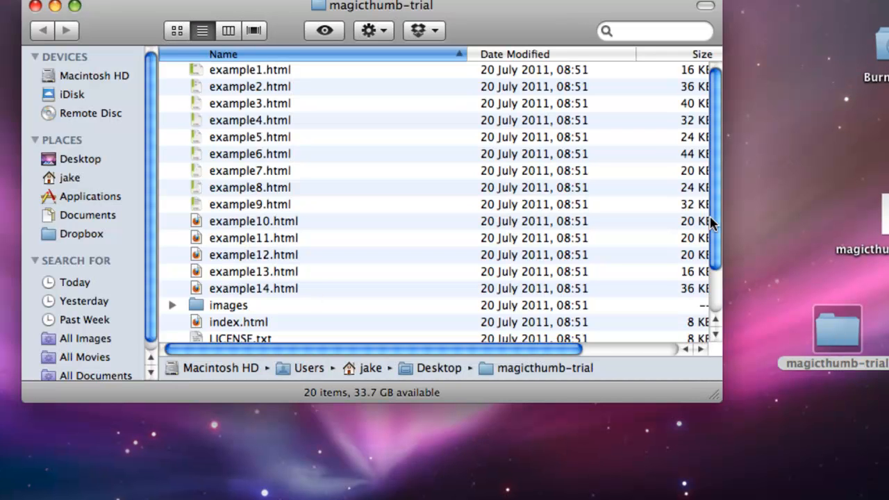
{"action": "scroll", "scroll_direction": "down", "scroll_amount": 3}
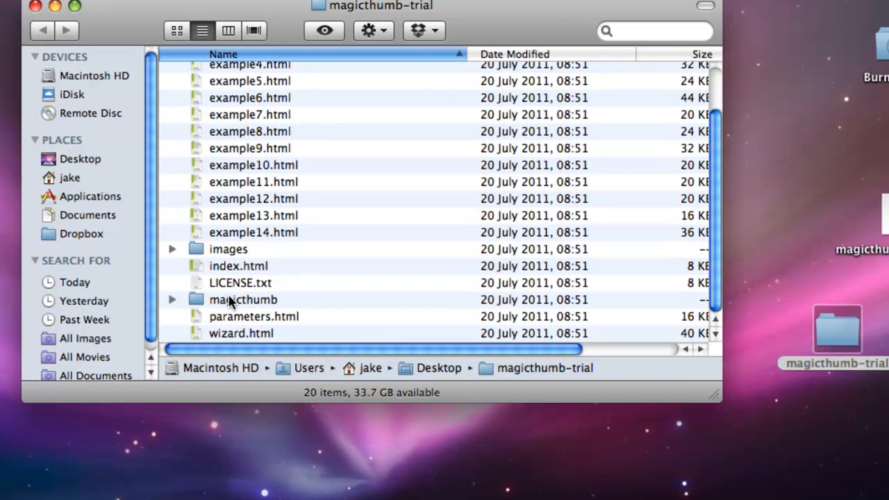
{"action": "left_click_drag", "start_coordinate": [244, 300], "coordinate": [279, 445]}
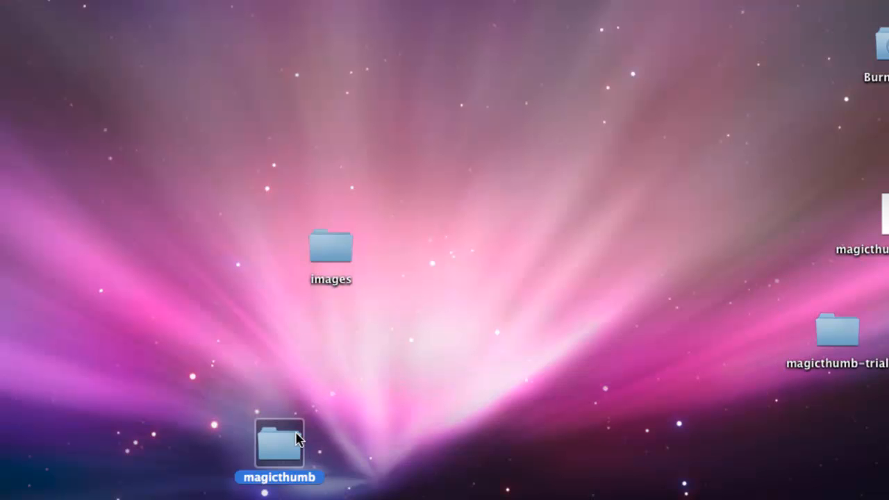
{"action": "left_click_drag", "start_coordinate": [280, 445], "coordinate": [330, 340]}
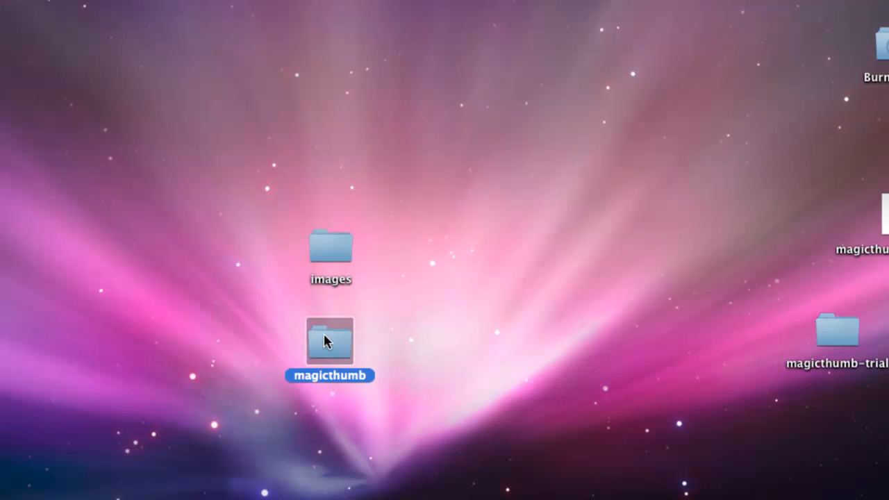
- Look inside the magicthumb and images folders and preview the large back-to-back iMac picture
{"action": "double_click", "coordinate": [330, 340]}
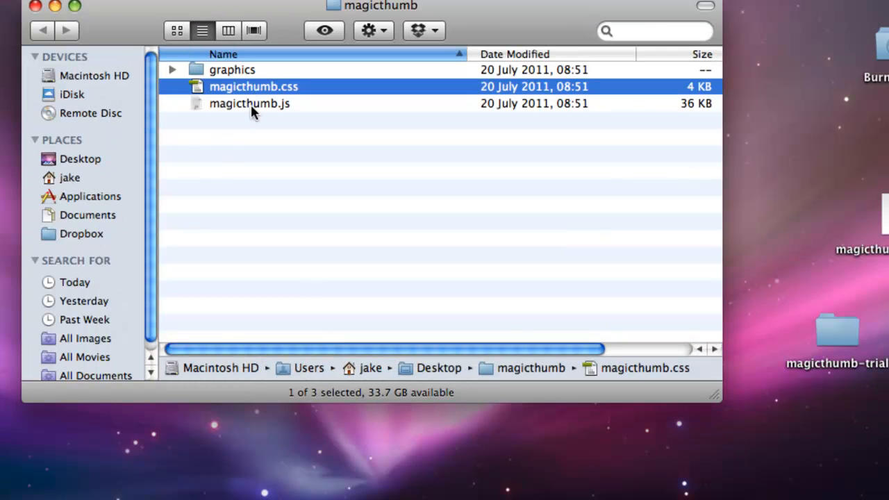
{"action": "left_click", "coordinate": [250, 103]}
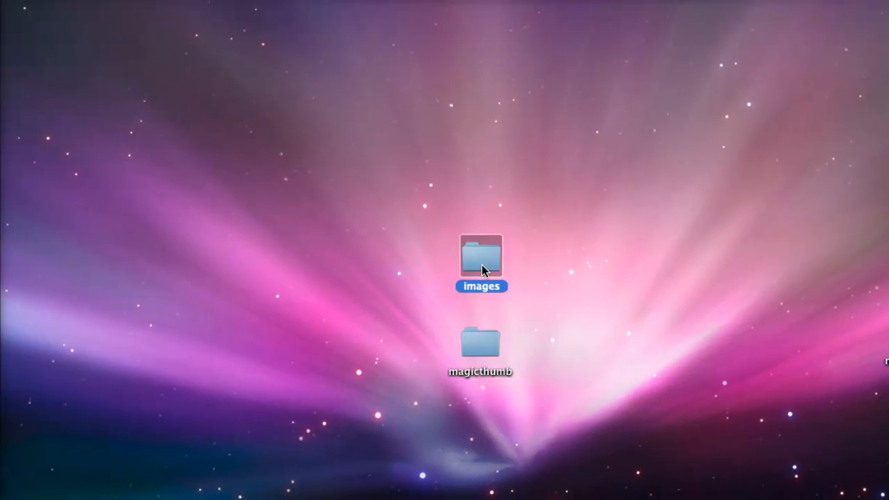
{"action": "double_click", "coordinate": [481, 255]}
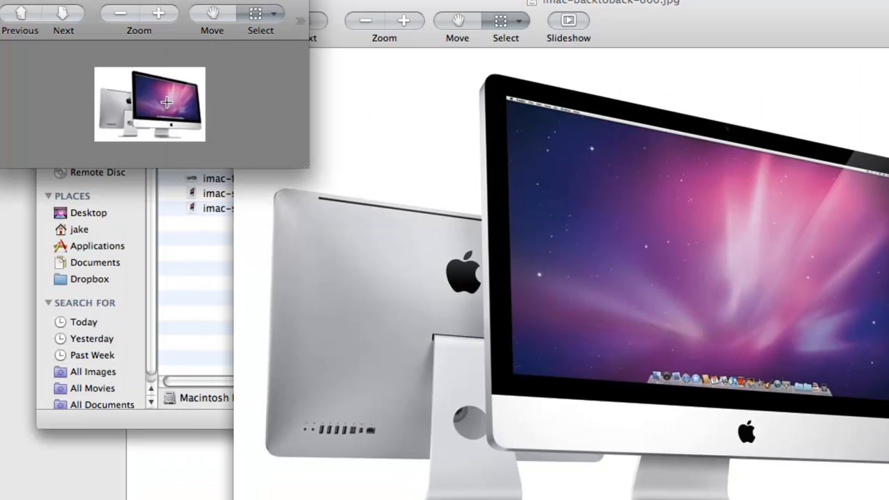
{"action": "mouse_move", "coordinate": [128, 120]}
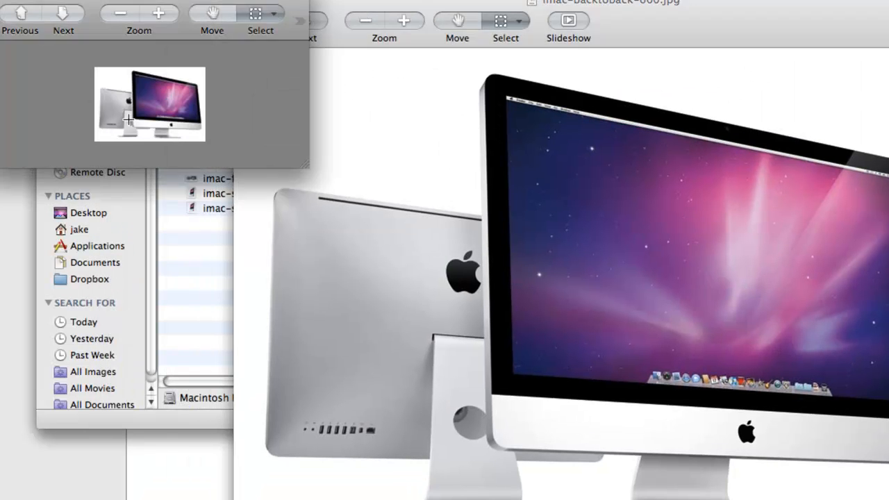
{"action": "left_click", "coordinate": [28, 3]}
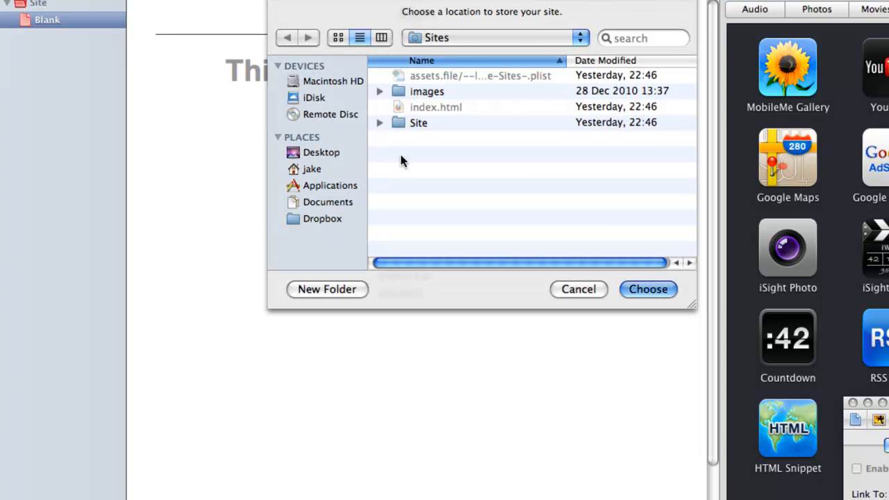
- Publish the site into a new test-website folder on the Desktop and visit it in the browser
{"action": "left_click", "coordinate": [322, 152]}
{"action": "type", "text": "te"}
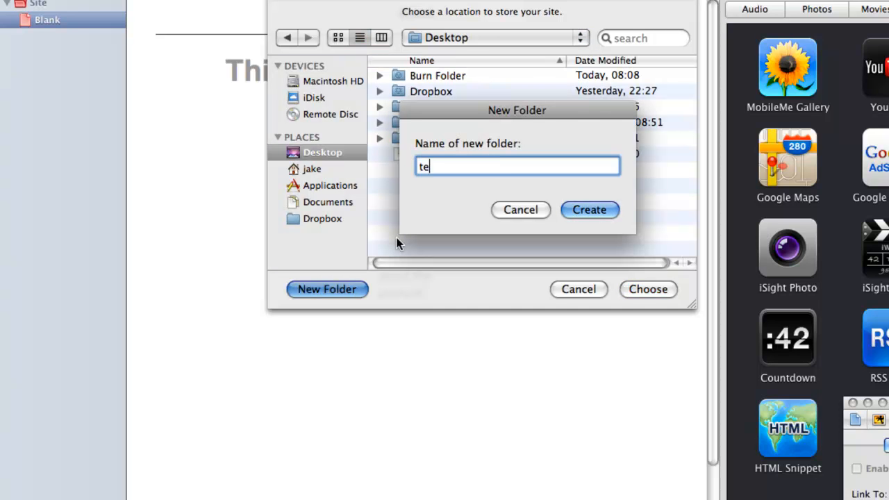
{"action": "type", "text": "st-website"}
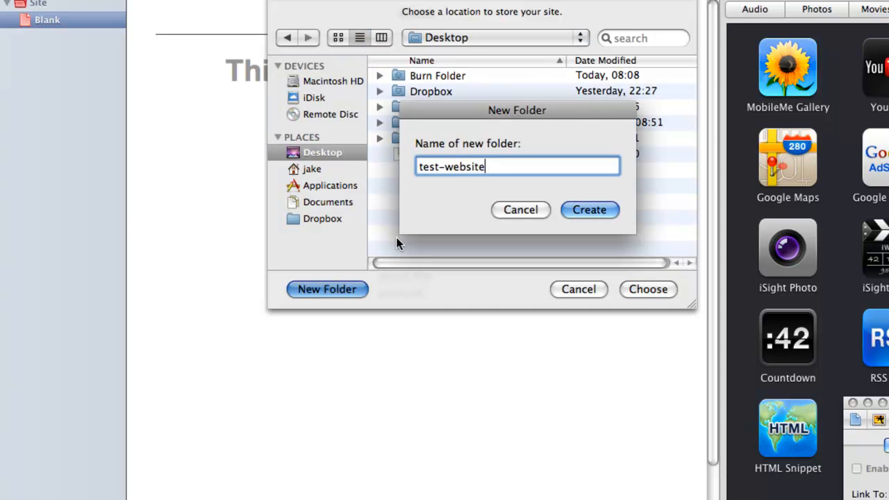
{"action": "left_click", "coordinate": [590, 210]}
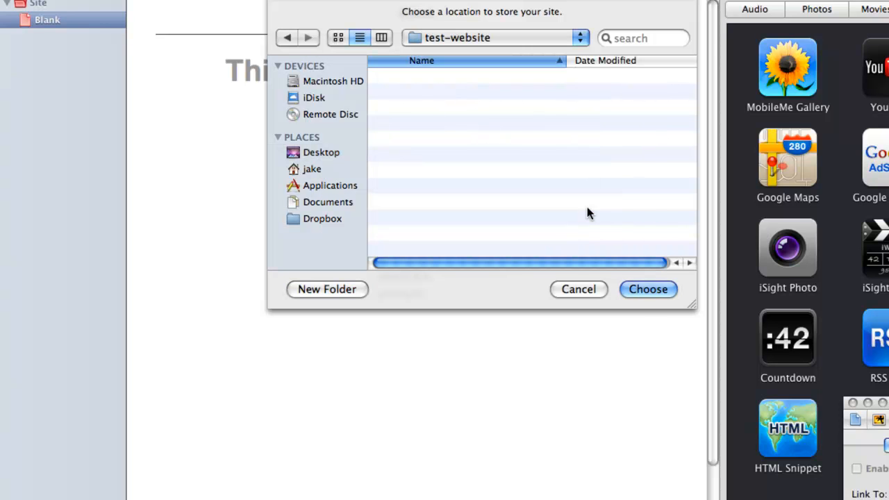
{"action": "left_click", "coordinate": [648, 290]}
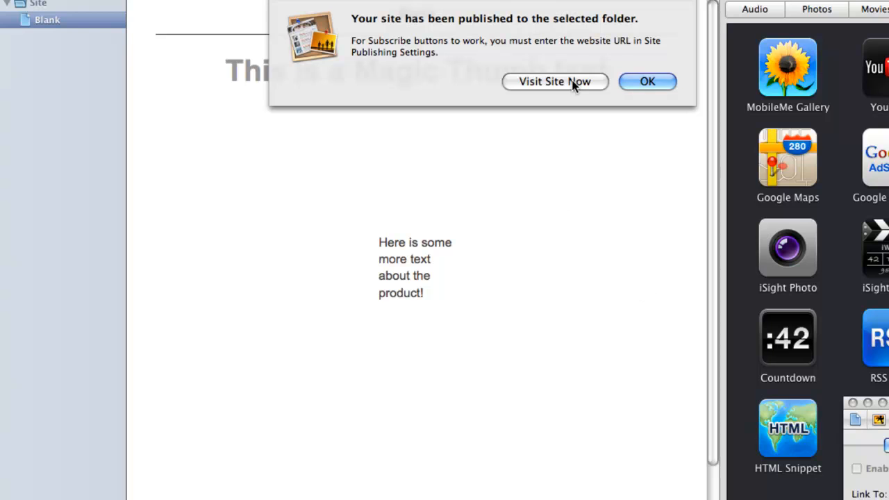
{"action": "left_click", "coordinate": [556, 80]}
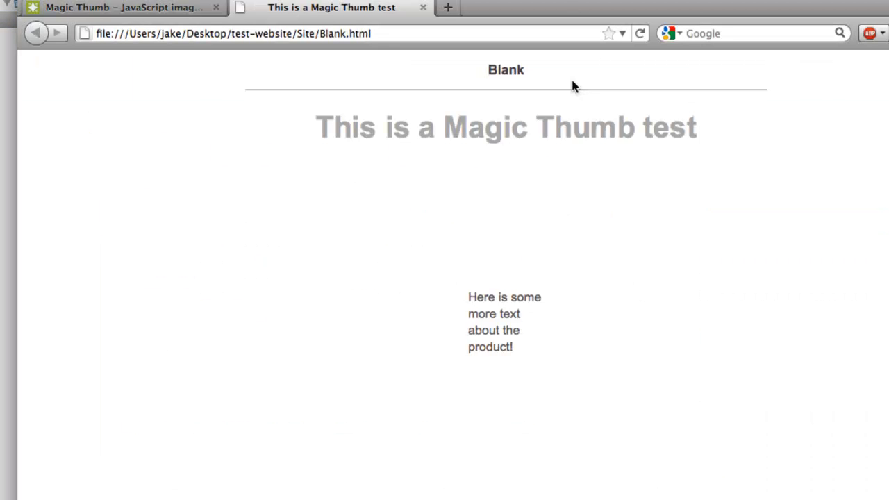
{"action": "mouse_move", "coordinate": [574, 109]}
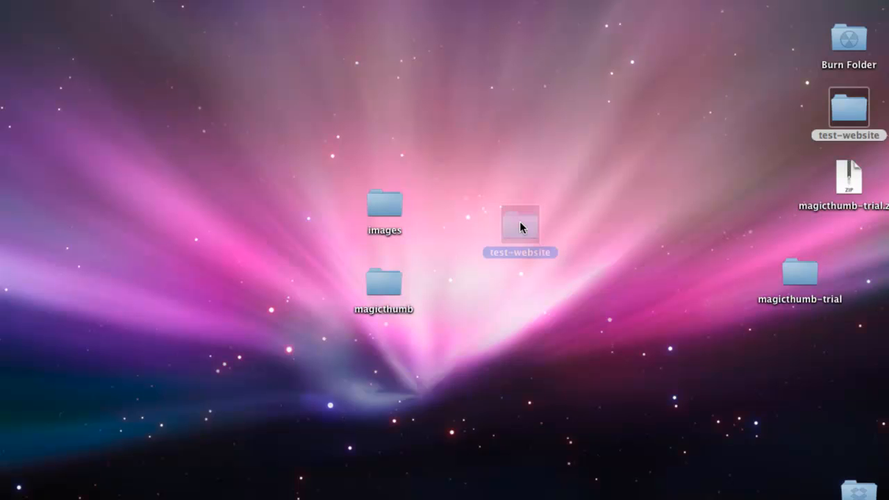
- Inspect the test-website folder's Site contents, including the images and magicthumb folders
{"action": "double_click", "coordinate": [520, 226]}
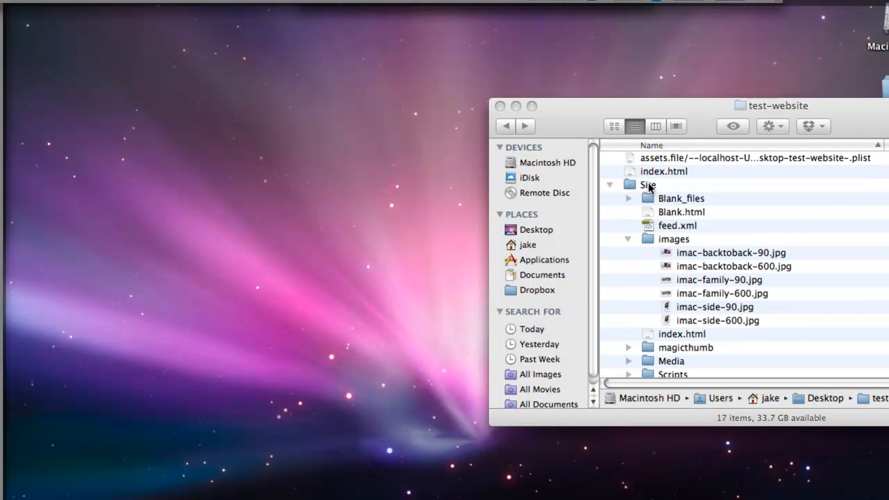
{"action": "left_click_drag", "start_coordinate": [771, 106], "coordinate": [498, 123]}
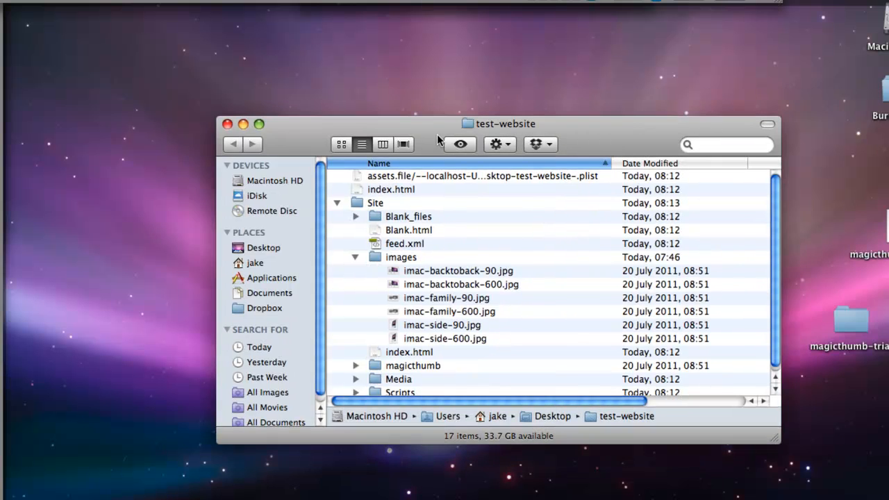
{"action": "scroll", "scroll_direction": "down", "scroll_amount": 3}
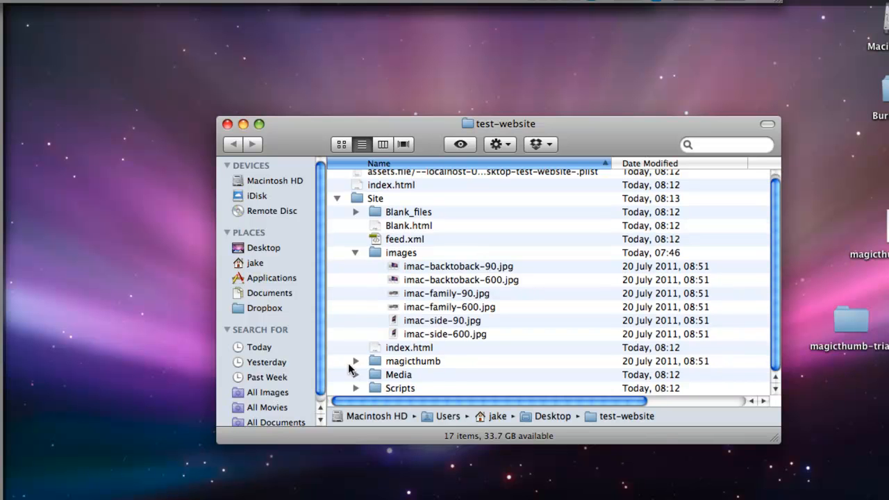
{"action": "mouse_move", "coordinate": [356, 364]}
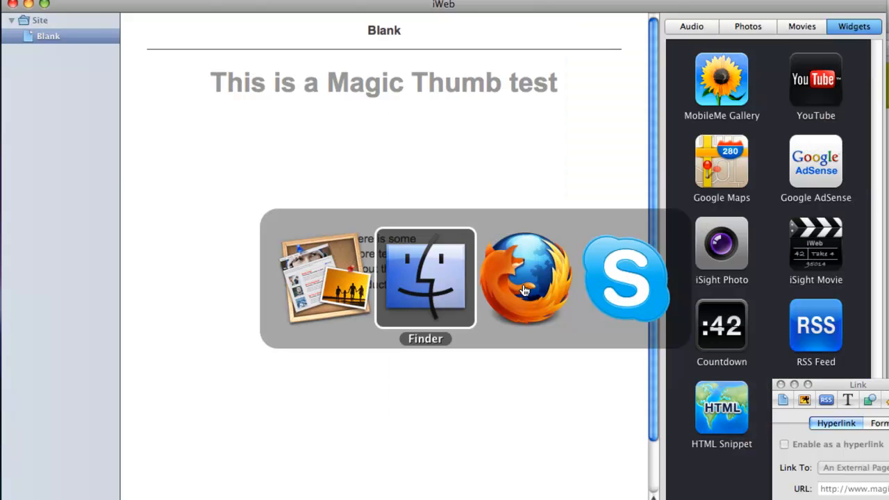
{"action": "mouse_move", "coordinate": [525, 290]}
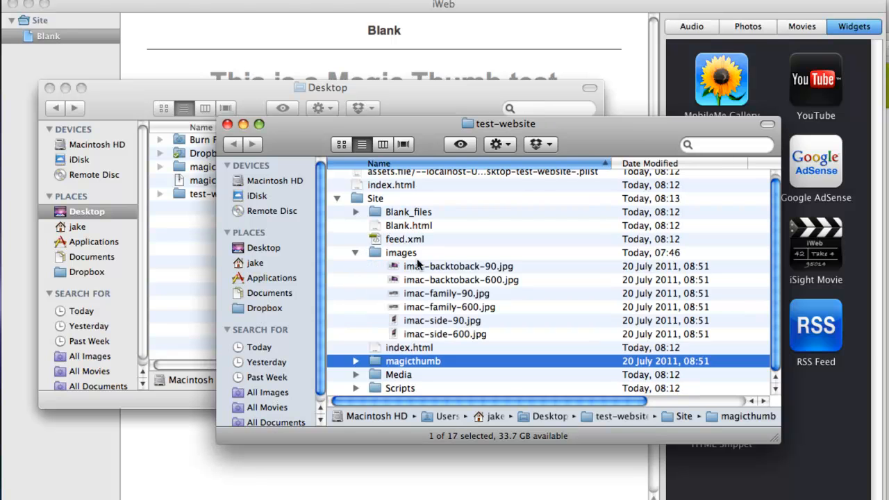
- Drag imac-backtoback-90.jpg from Site/images onto the page beneath the heading
{"action": "left_click", "coordinate": [458, 267]}
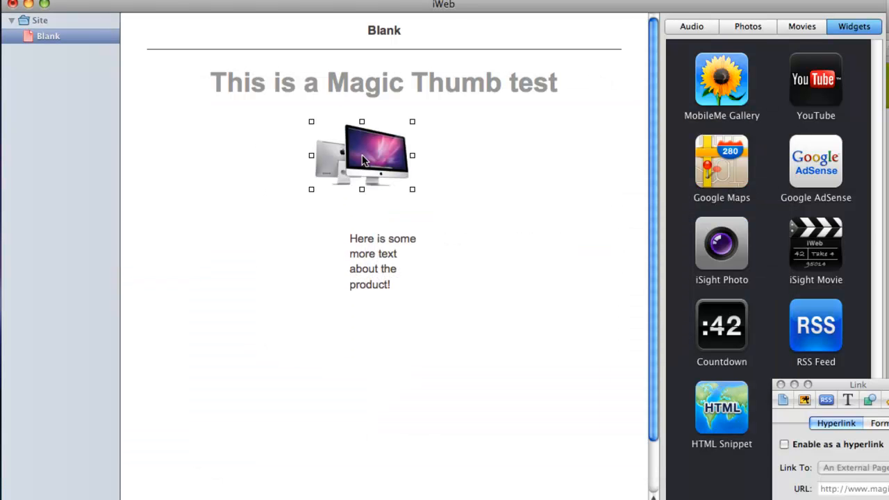
{"action": "left_click_drag", "start_coordinate": [361, 155], "coordinate": [378, 174]}
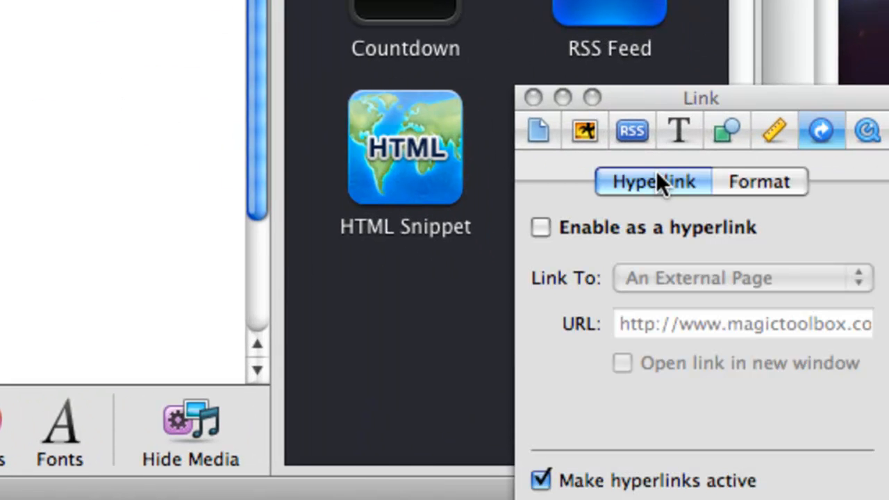
- Make the thumbnail a hyperlink to the file Site/images/imac-backtoback-600.jpg
{"action": "left_click", "coordinate": [542, 228]}
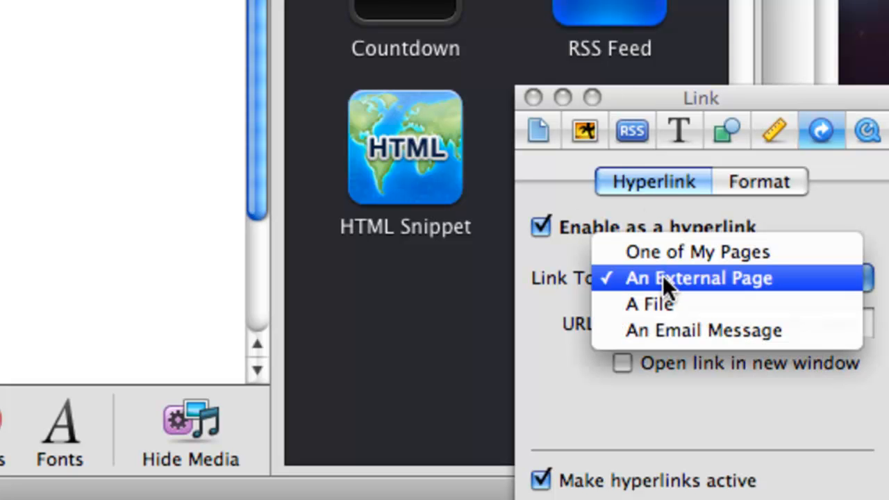
{"action": "left_click", "coordinate": [649, 303]}
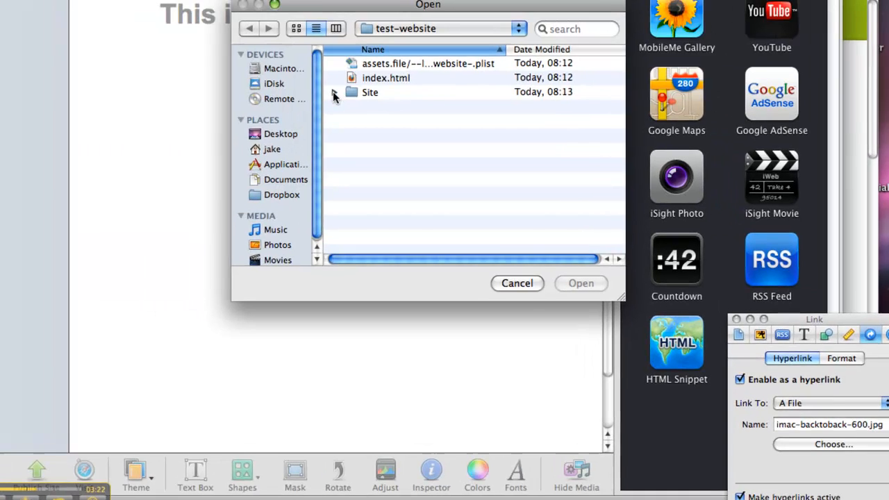
{"action": "left_click", "coordinate": [353, 92]}
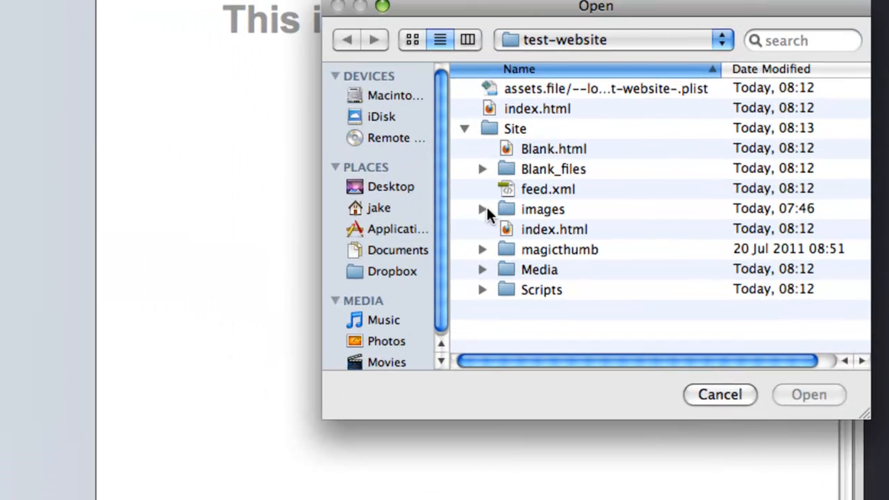
{"action": "left_click", "coordinate": [483, 209]}
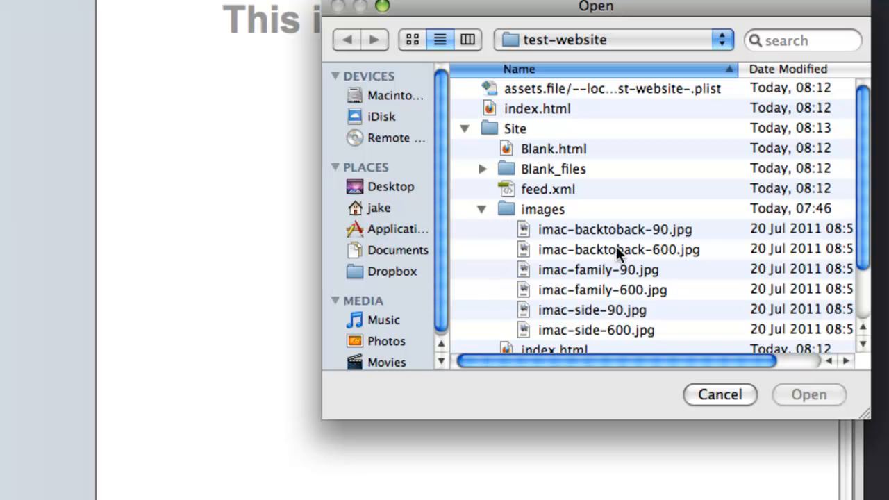
{"action": "left_click", "coordinate": [619, 250]}
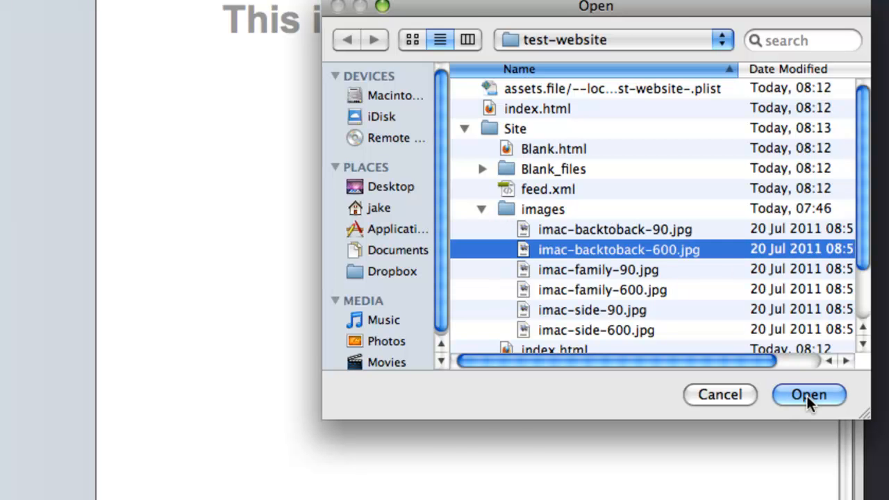
{"action": "left_click", "coordinate": [809, 395]}
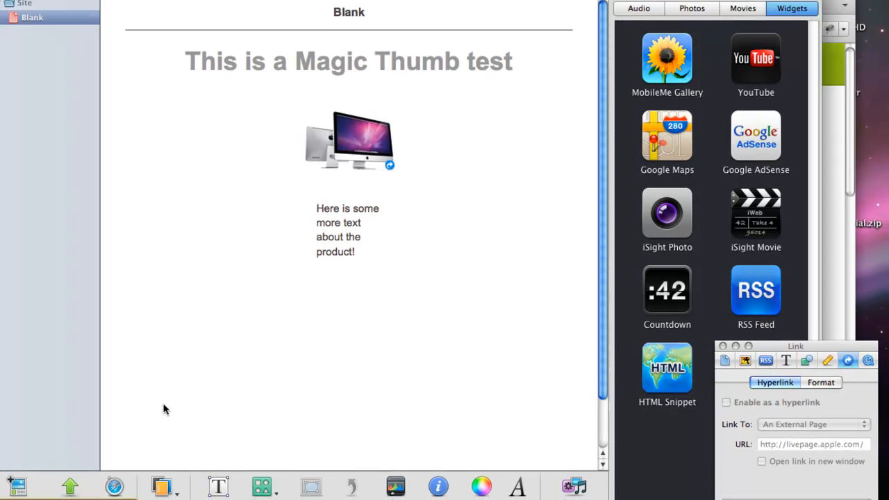
{"action": "left_click", "coordinate": [17, 485]}
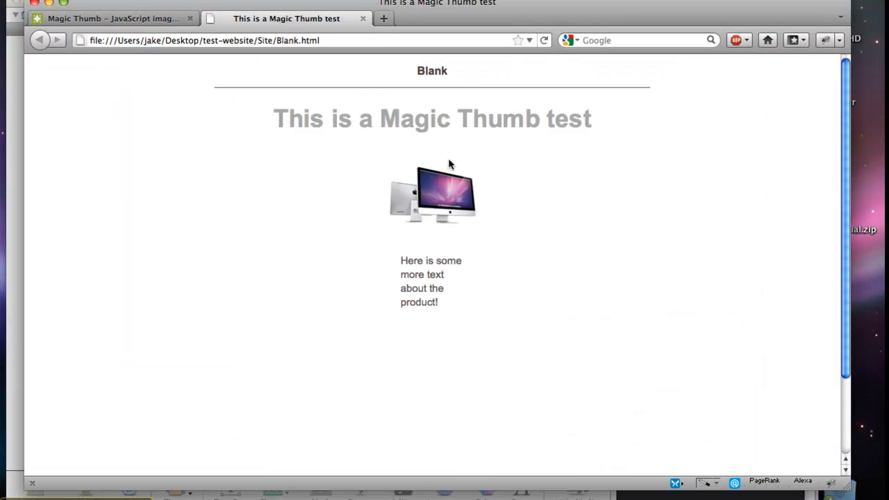
- Follow the thumbnail link to the full-size iMac image, then go back to the test page
{"action": "left_click", "coordinate": [445, 192]}
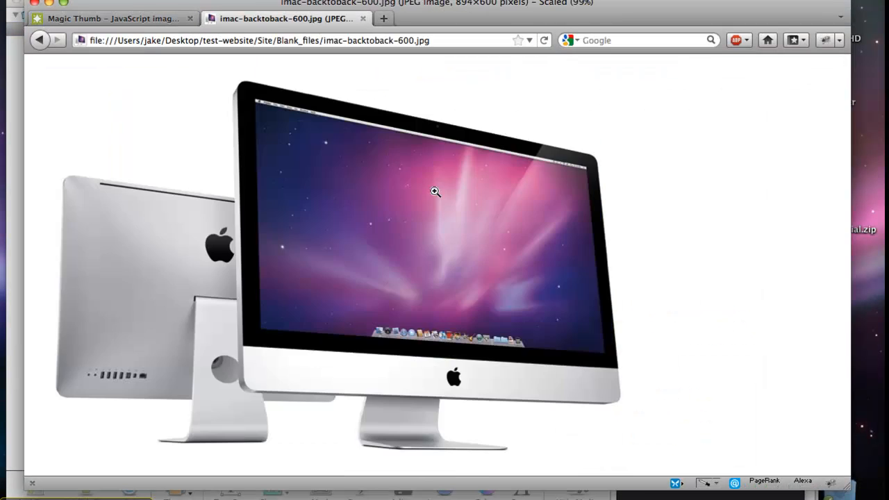
{"action": "mouse_move", "coordinate": [411, 190]}
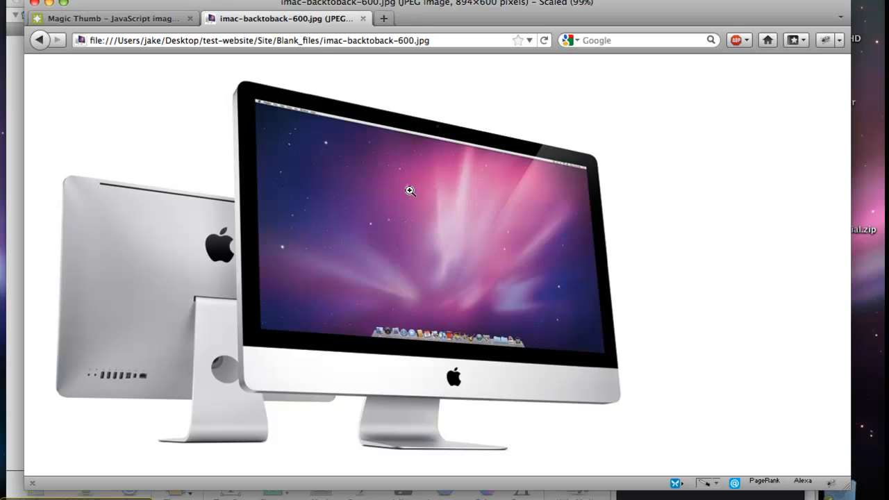
{"action": "mouse_move", "coordinate": [38, 39]}
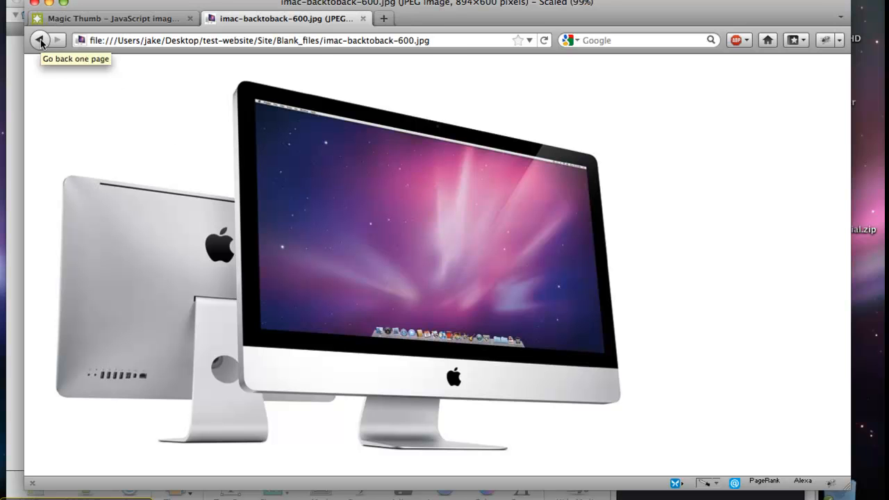
{"action": "left_click", "coordinate": [39, 39]}
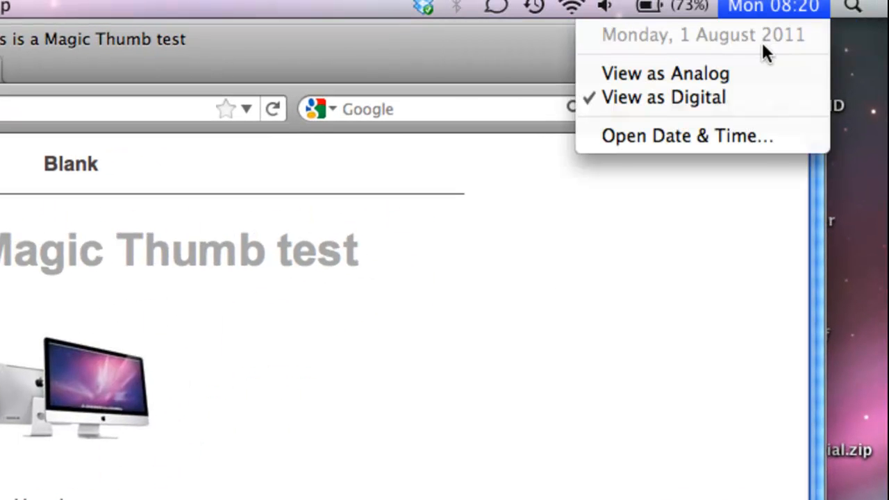
- Launch TextEdit via Spotlight and bring up its Preferences
{"action": "left_click", "coordinate": [853, 7]}
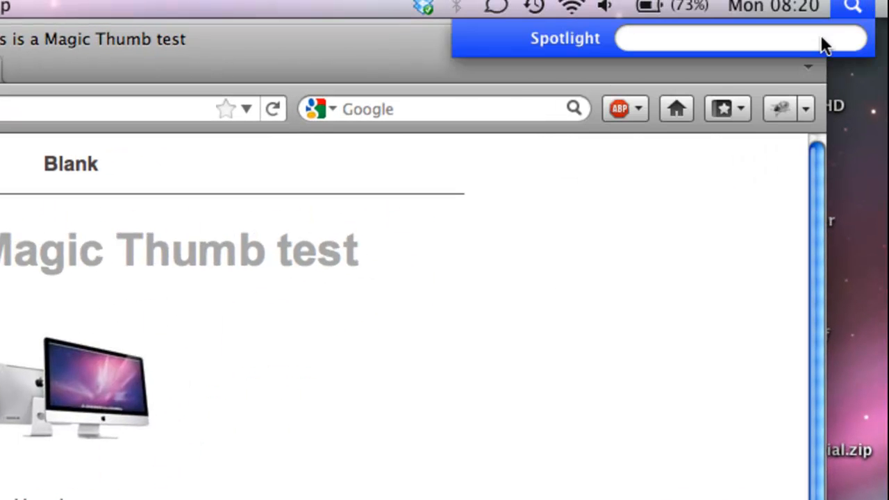
{"action": "type", "text": "text"}
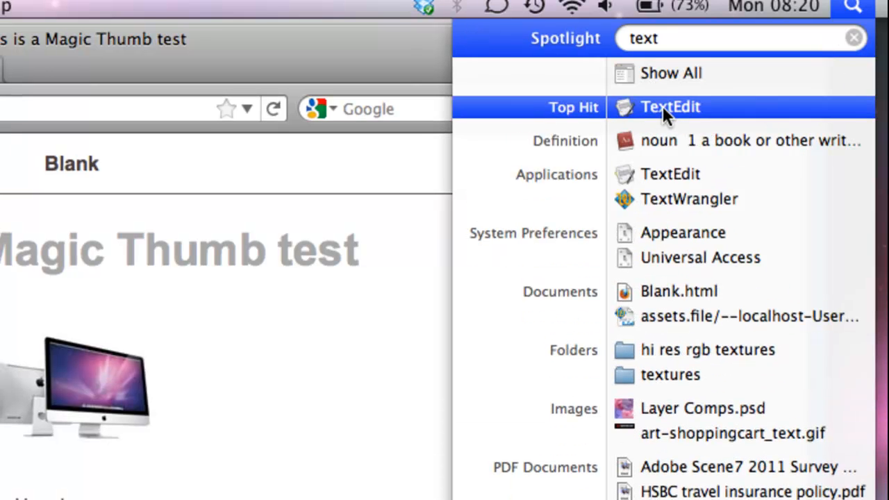
{"action": "left_click", "coordinate": [670, 106]}
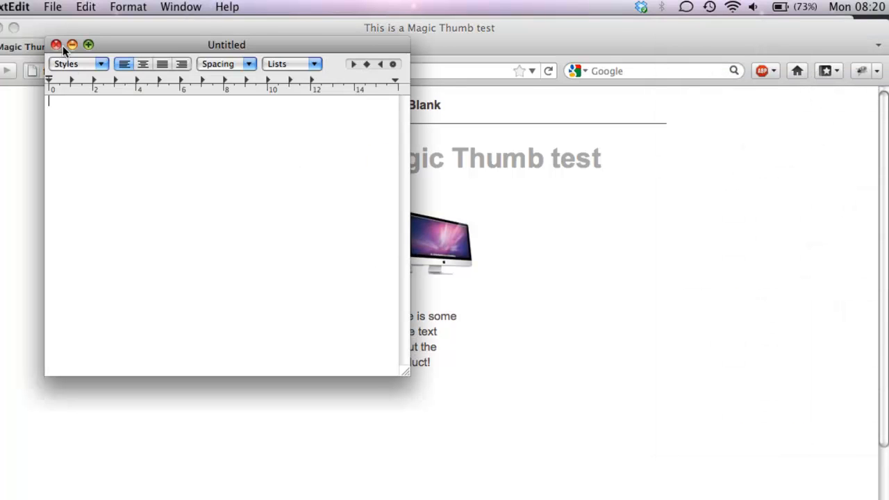
{"action": "left_click", "coordinate": [109, 9]}
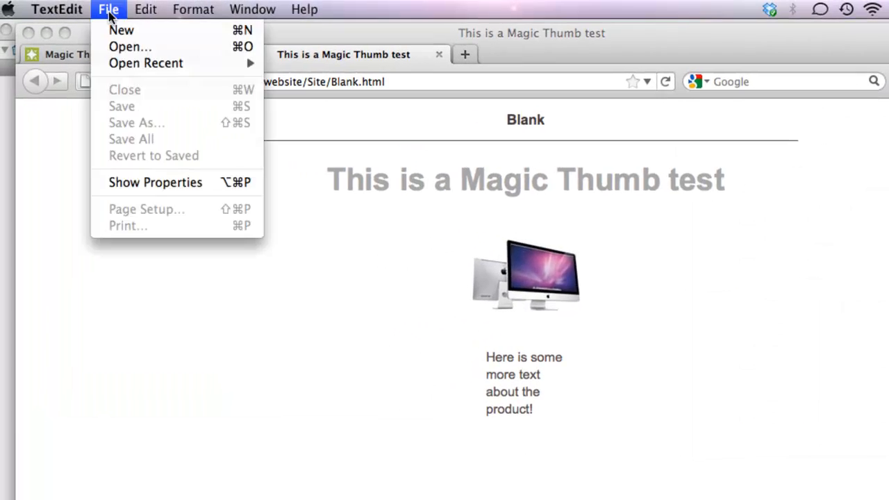
{"action": "left_click", "coordinate": [57, 9]}
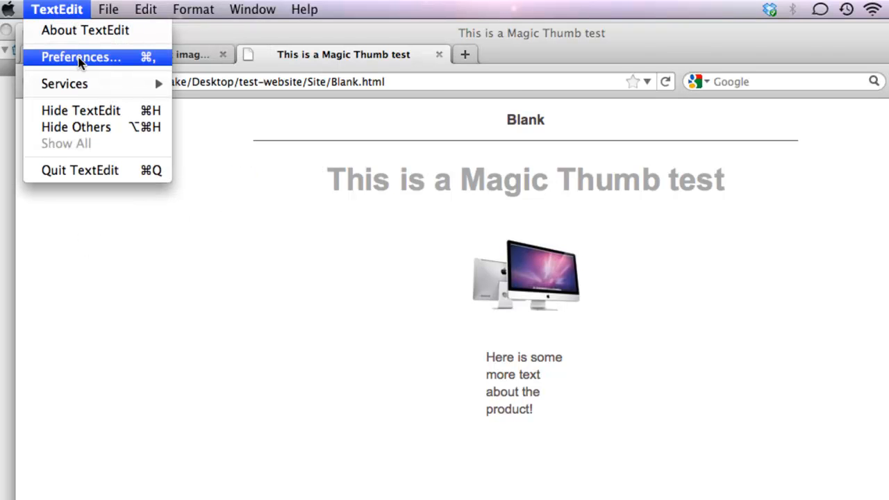
{"action": "left_click", "coordinate": [80, 57]}
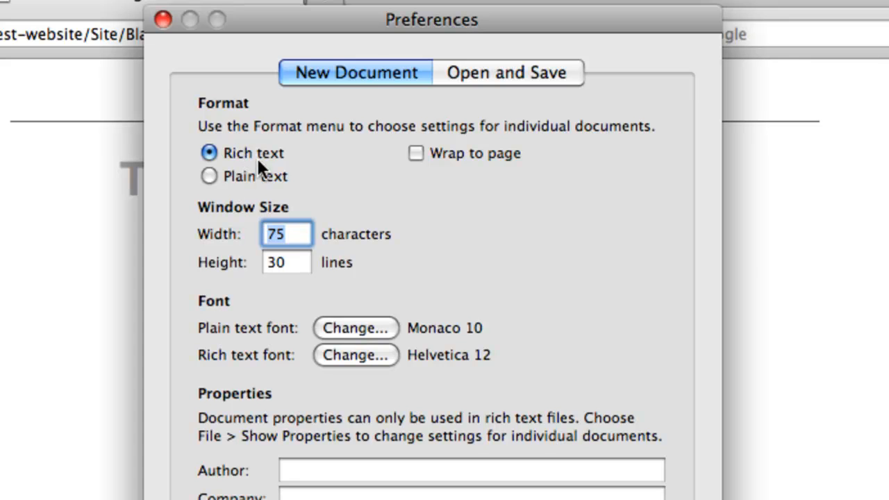
- Set new documents to plain text and ignore rich text commands in HTML files
{"action": "left_click", "coordinate": [208, 175]}
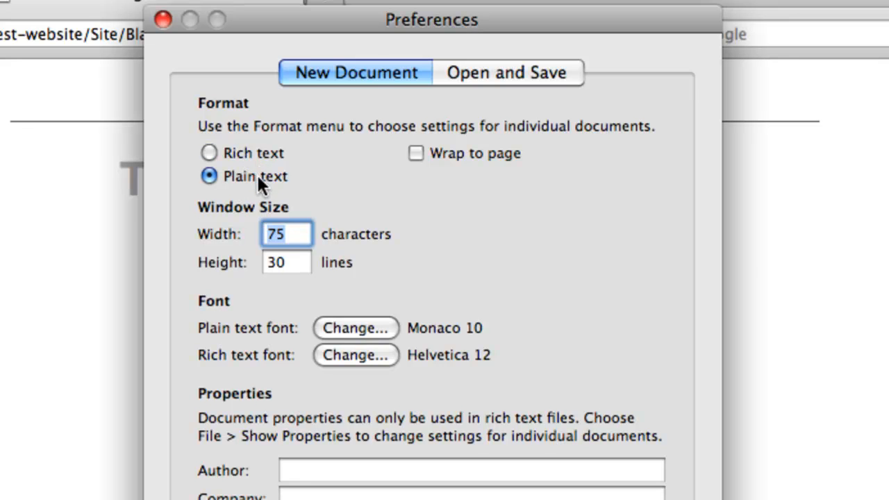
{"action": "mouse_move", "coordinate": [512, 86]}
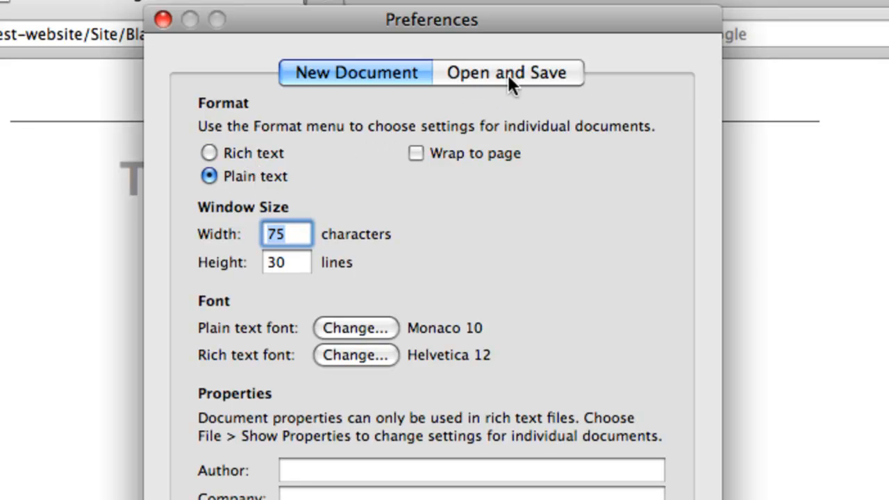
{"action": "left_click", "coordinate": [509, 72]}
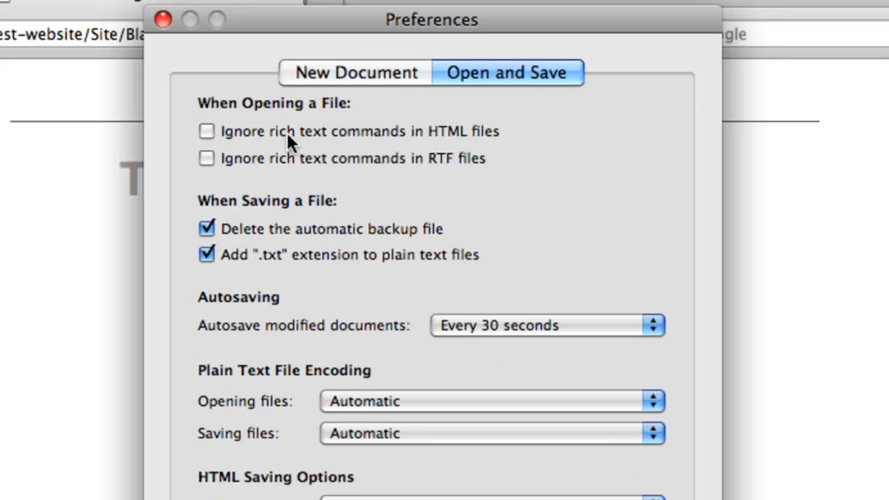
{"action": "left_click", "coordinate": [206, 130]}
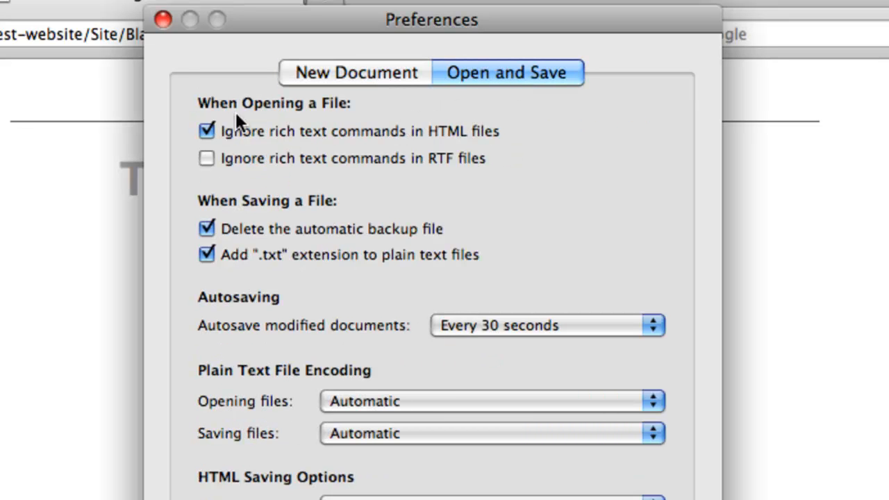
{"action": "left_click", "coordinate": [164, 19]}
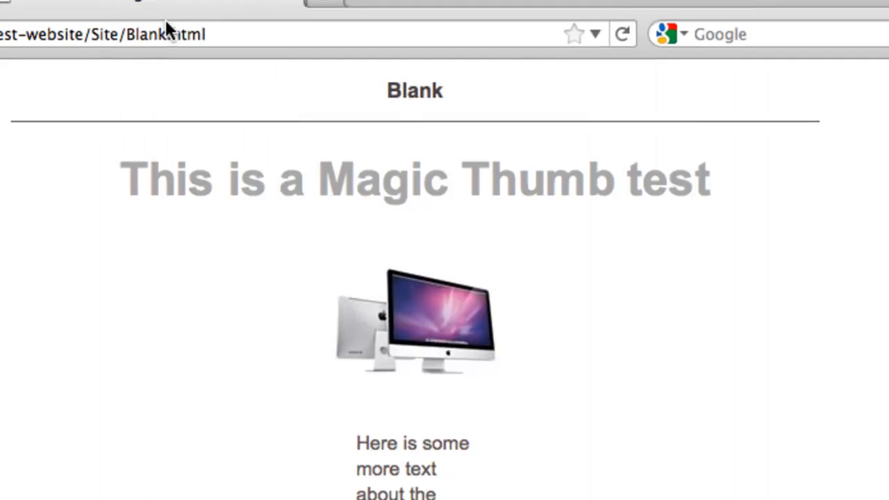
- Load Blank.html from the Site folder as raw HTML source in TextEdit, then return to Firefox
{"action": "left_click", "coordinate": [111, 8]}
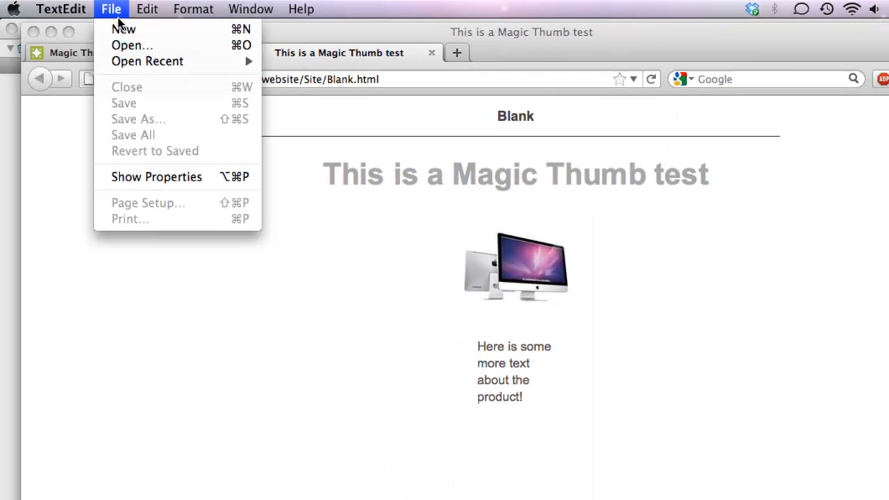
{"action": "left_click", "coordinate": [132, 45]}
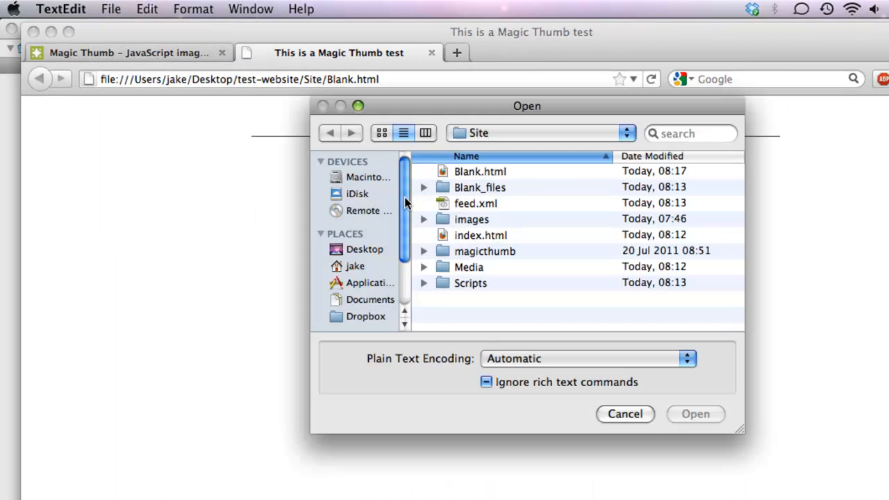
{"action": "left_click", "coordinate": [540, 133]}
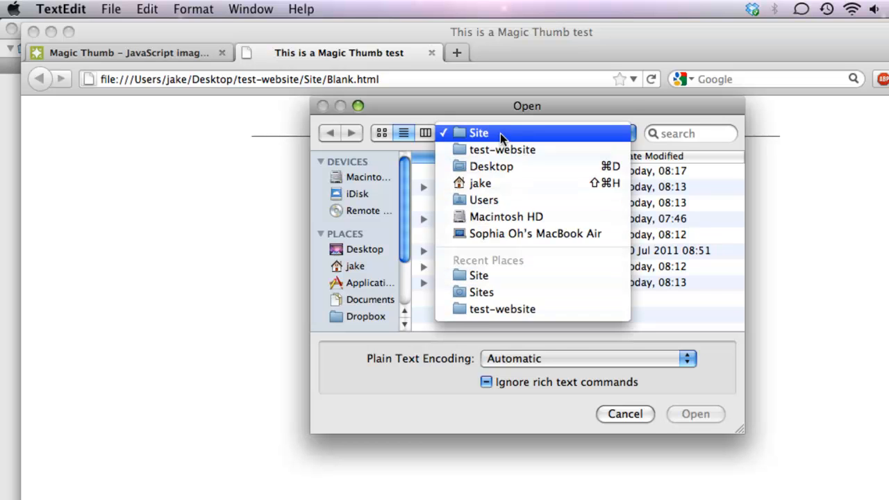
{"action": "left_click", "coordinate": [478, 134]}
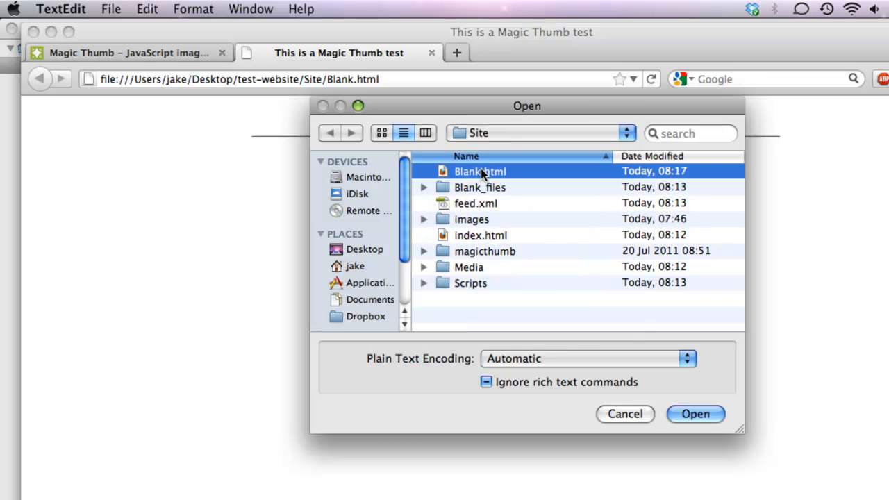
{"action": "mouse_move", "coordinate": [458, 178]}
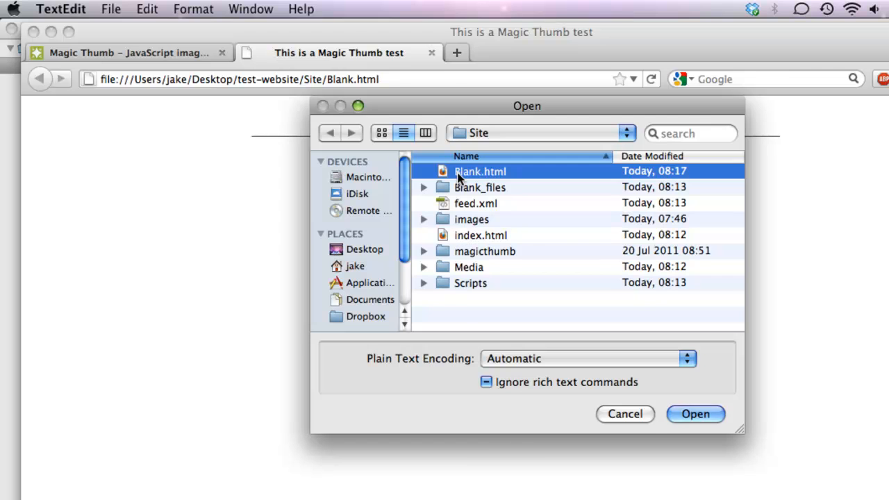
{"action": "left_click", "coordinate": [695, 414]}
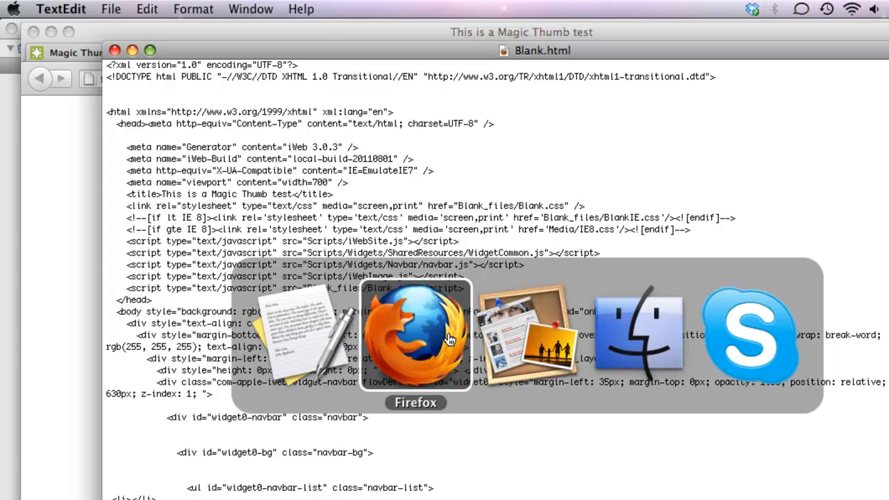
{"action": "left_click", "coordinate": [417, 333]}
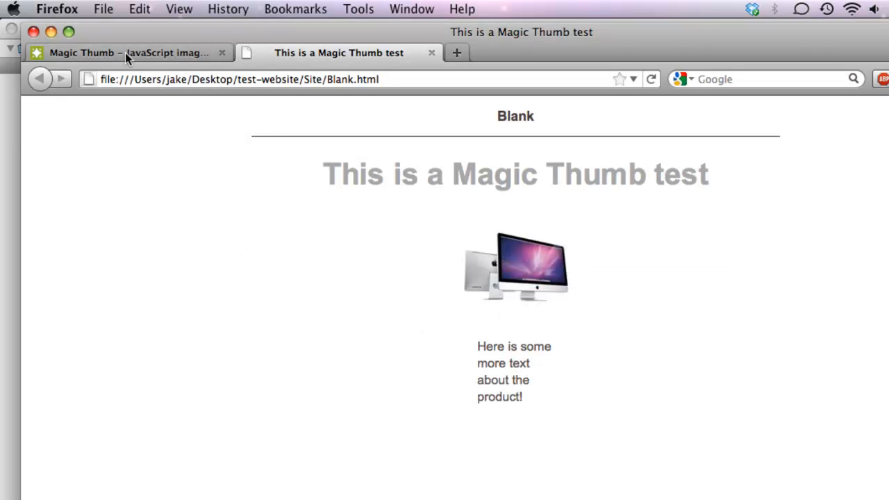
- Bring up the Magic Thumb integration guide's manual install section with its example link code
{"action": "left_click", "coordinate": [128, 53]}
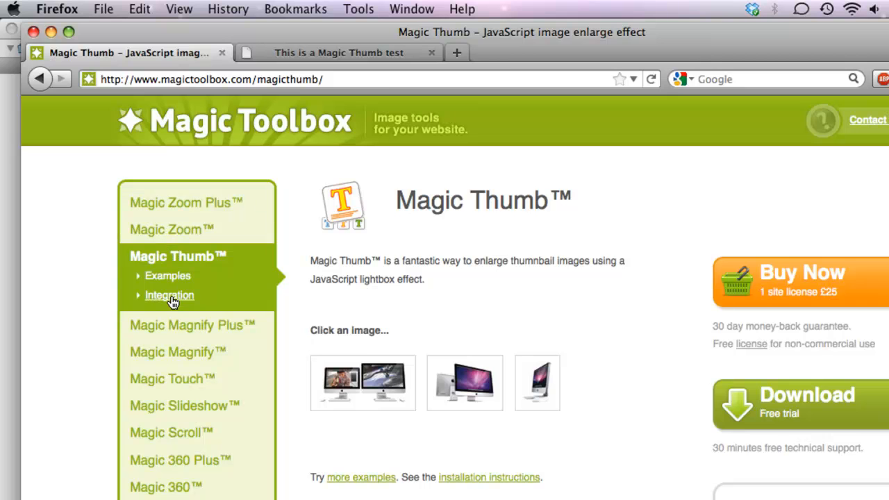
{"action": "left_click", "coordinate": [169, 295]}
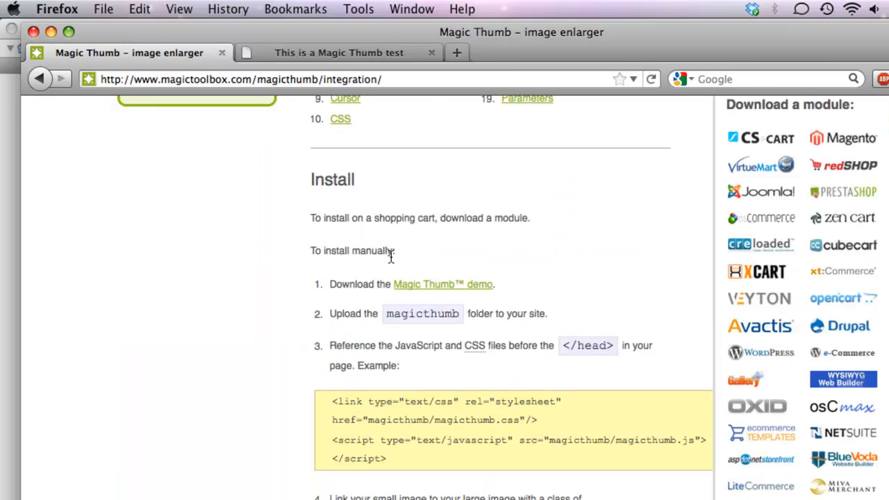
{"action": "scroll", "scroll_direction": "down", "scroll_amount": 3}
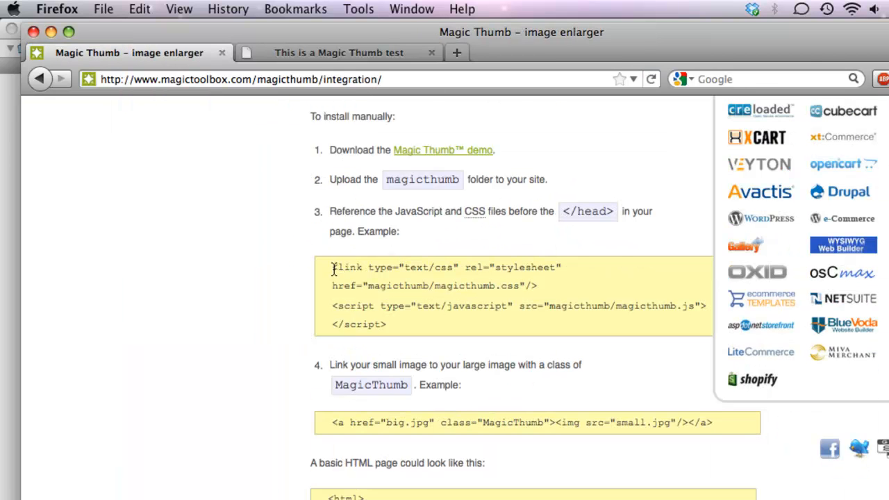
{"action": "left_click_drag", "start_coordinate": [332, 267], "coordinate": [386, 324]}
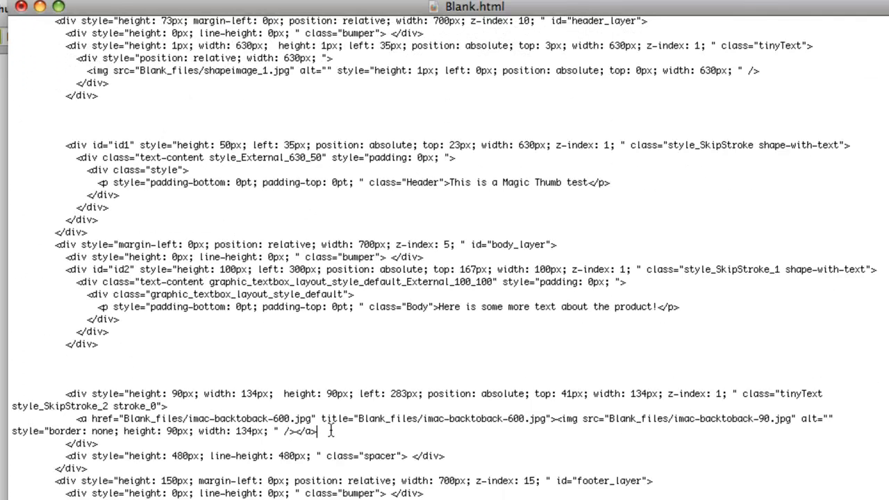
- Add class="MagicThumb" to the iMac image's anchor tag in Blank.html and save
{"action": "left_click_drag", "start_coordinate": [75, 420], "coordinate": [317, 431]}
{"action": "type", "text": "\" class="}
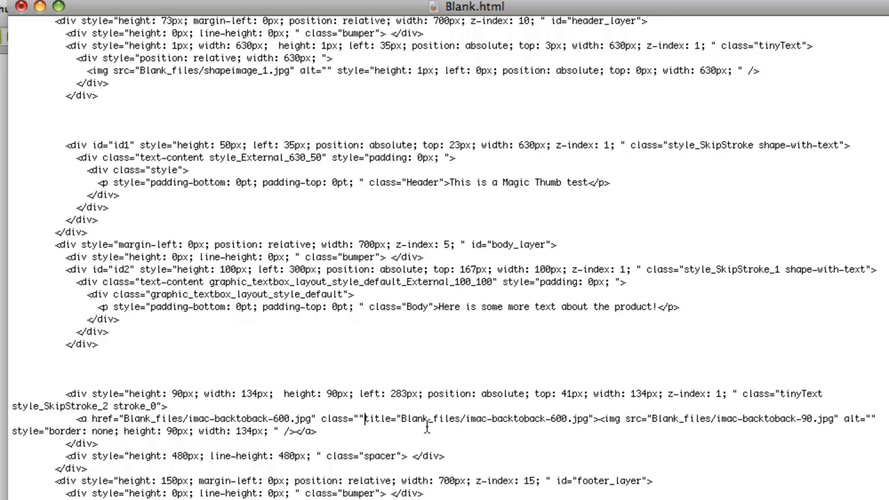
{"action": "type", "text": "Magic"}
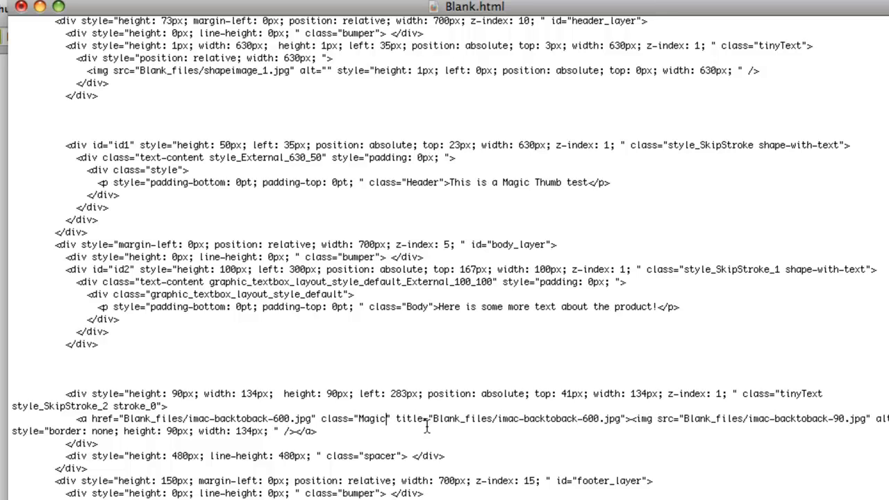
{"action": "type", "text": "Thumb"}
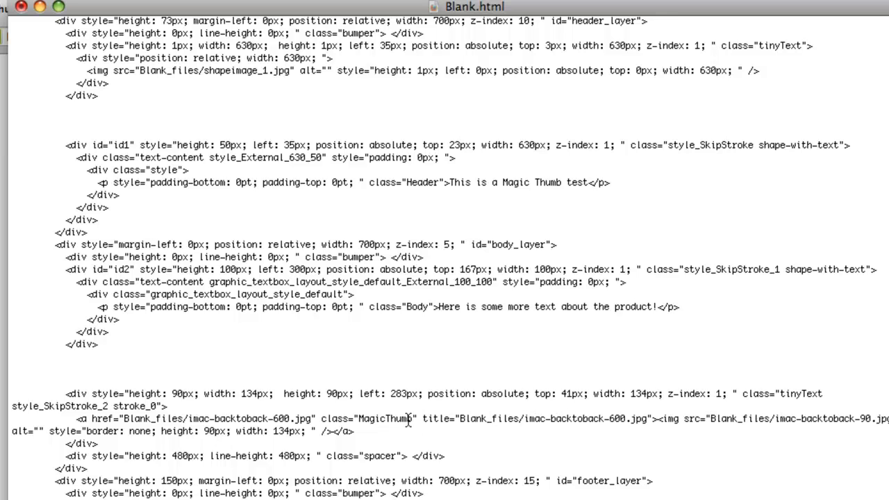
{"action": "left_click", "coordinate": [28, 5]}
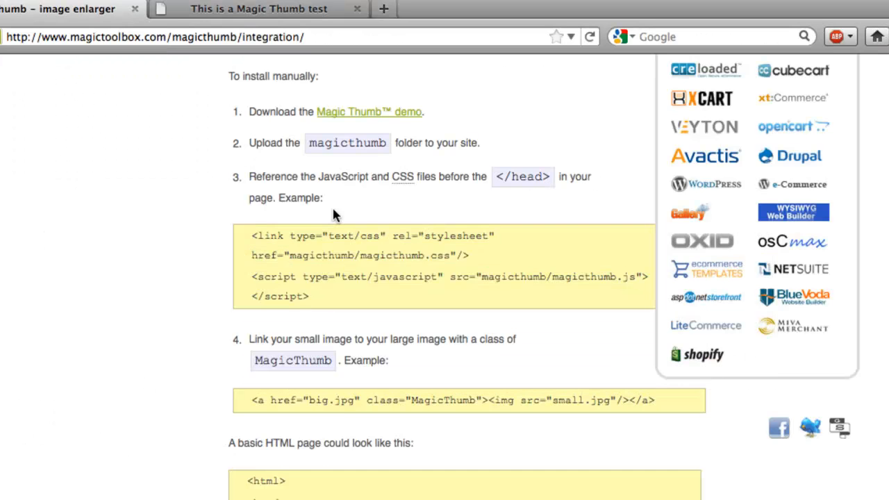
- Reload the test page and confirm the iMac thumbnail enlarges and shrinks back when clicked
{"action": "left_click", "coordinate": [259, 8]}
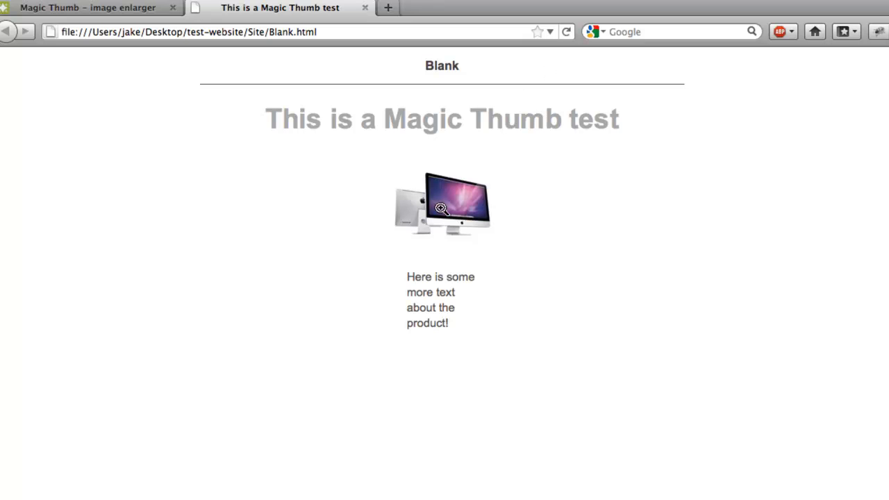
{"action": "left_click", "coordinate": [442, 203]}
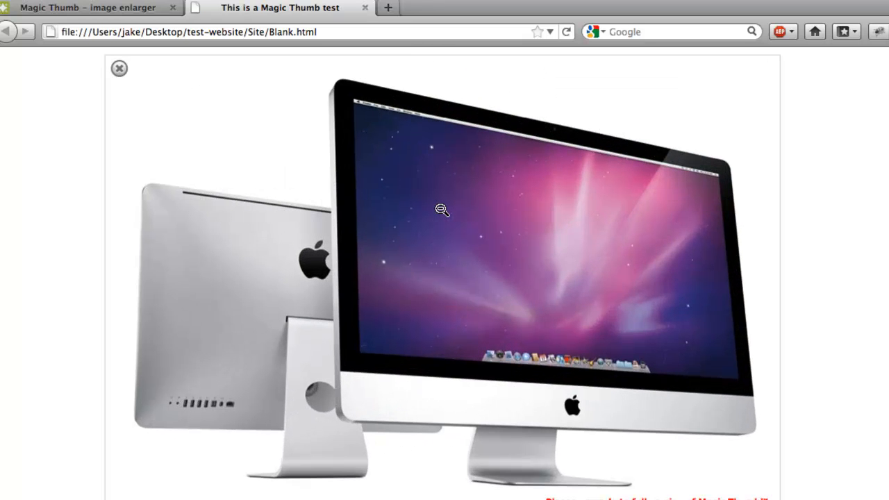
{"action": "left_click", "coordinate": [120, 68]}
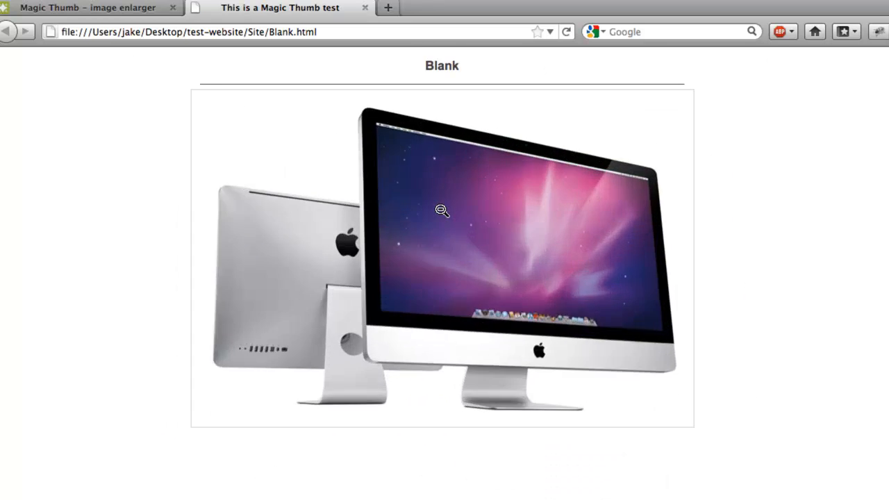
{"action": "left_click", "coordinate": [442, 211]}
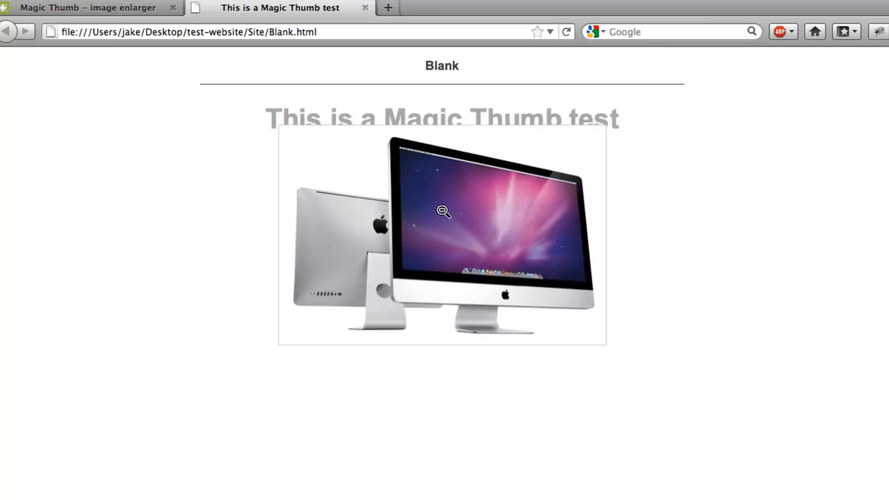
{"action": "left_click", "coordinate": [443, 211]}
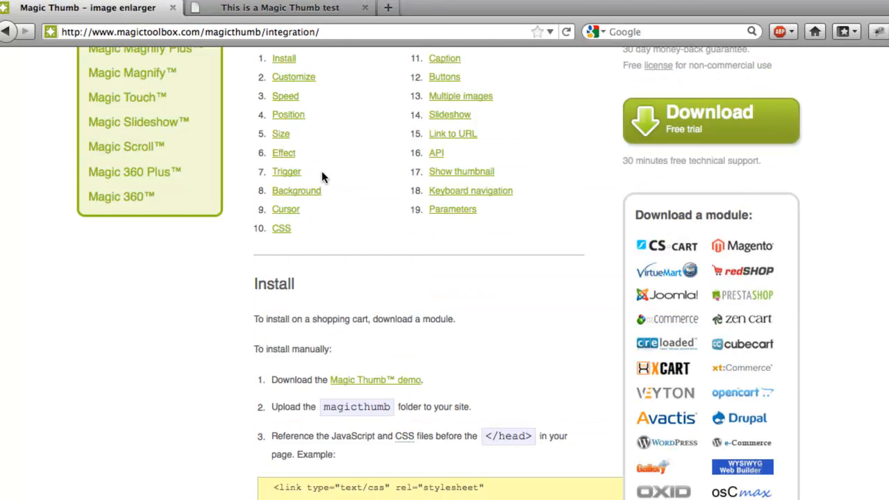
- Jump to the guide's Background section showing the rel="background-opacity:50" example
{"action": "left_click", "coordinate": [296, 190]}
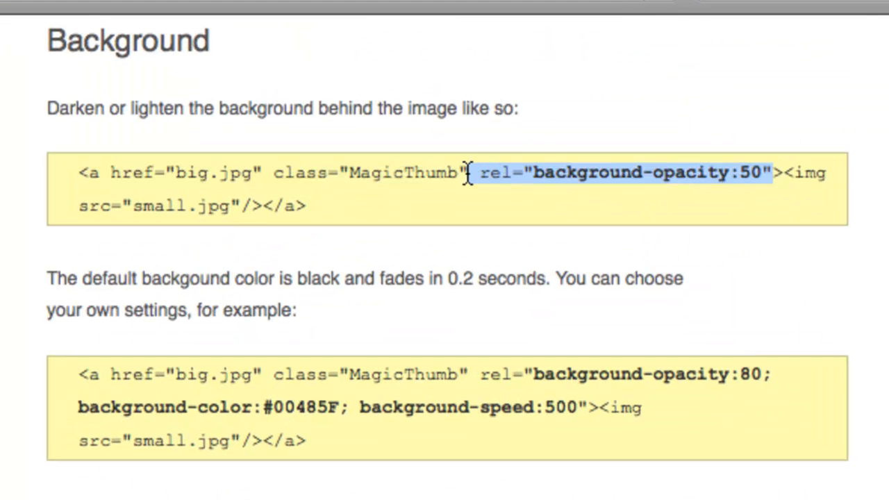
{"action": "mouse_move", "coordinate": [362, 55]}
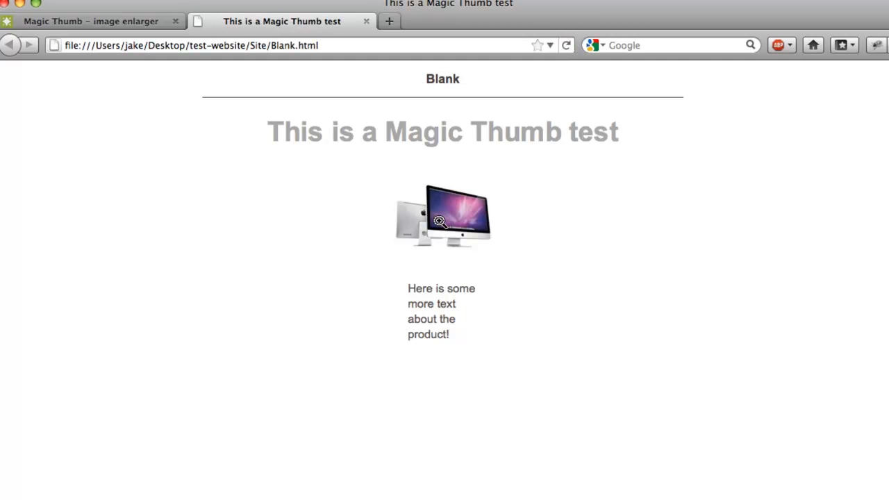
- Enlarge the iMac thumbnail on the reloaded test page to check the dimmed grey background
{"action": "left_click", "coordinate": [439, 222]}
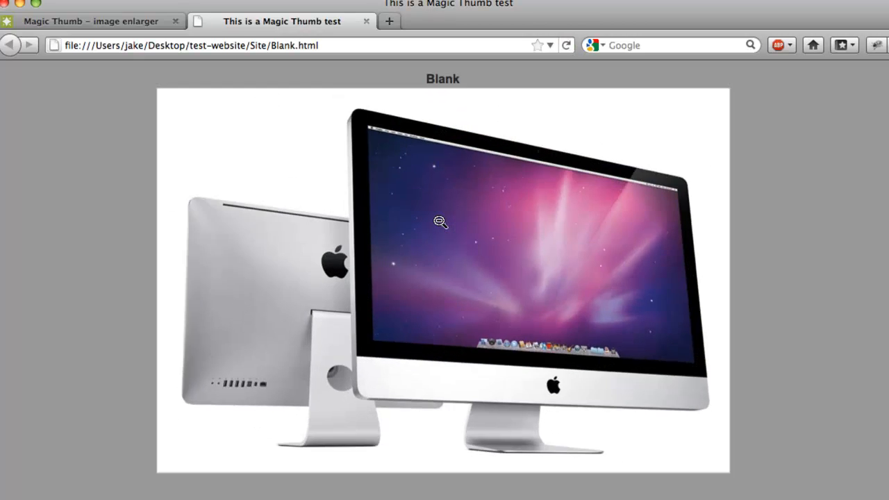
{"action": "left_click", "coordinate": [442, 223]}
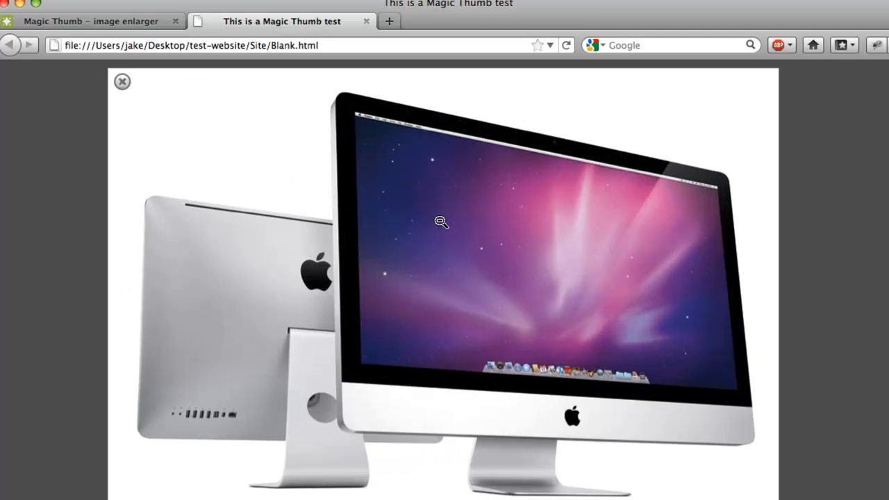